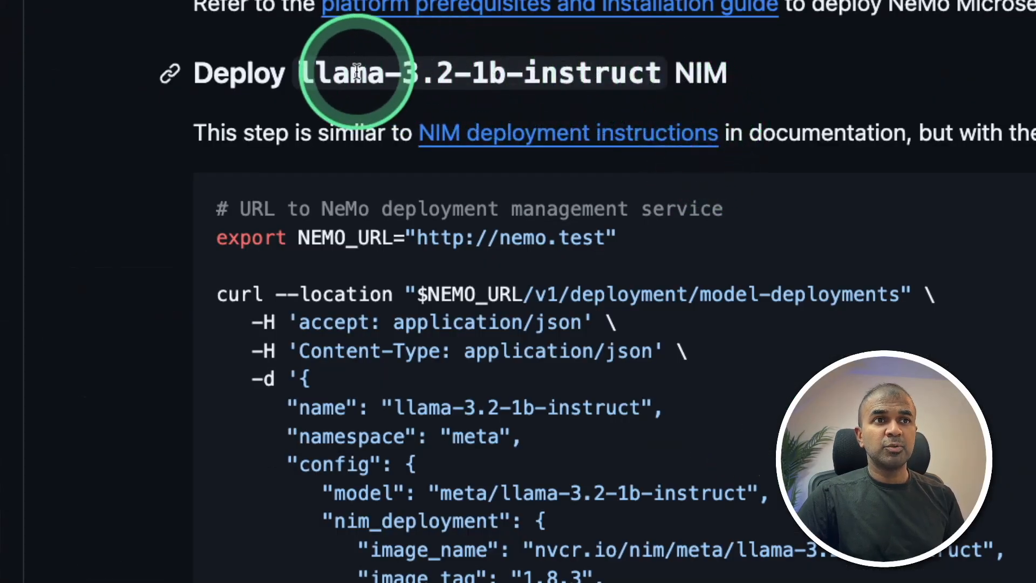
mouse_move(569, 72)
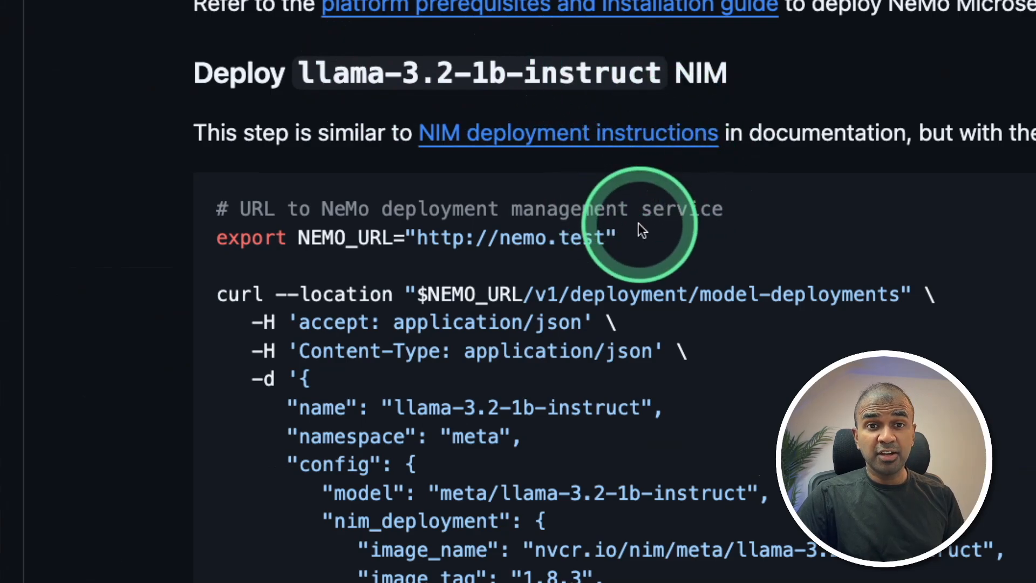
mouse_move(772, 307)
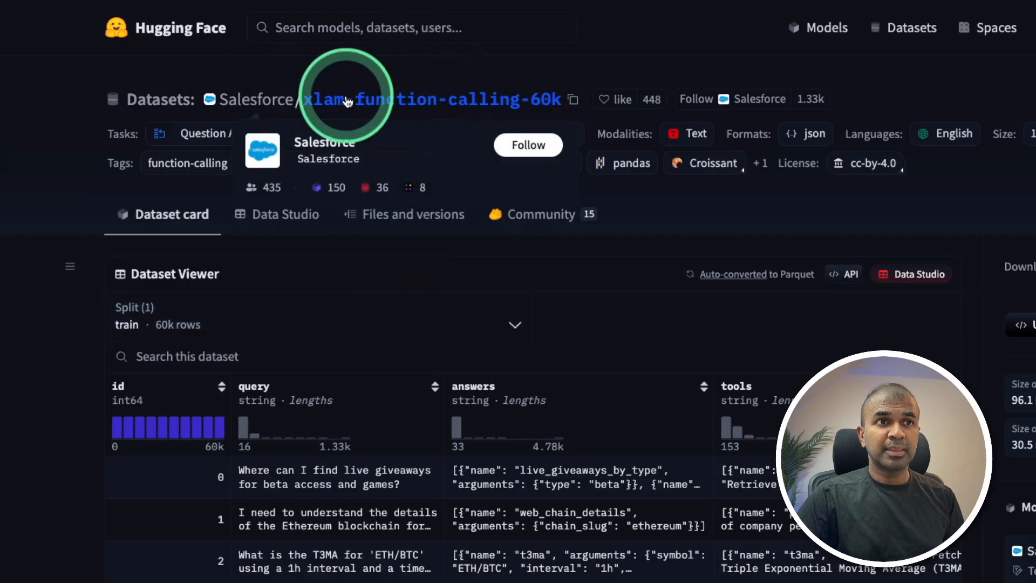
mouse_move(256, 99)
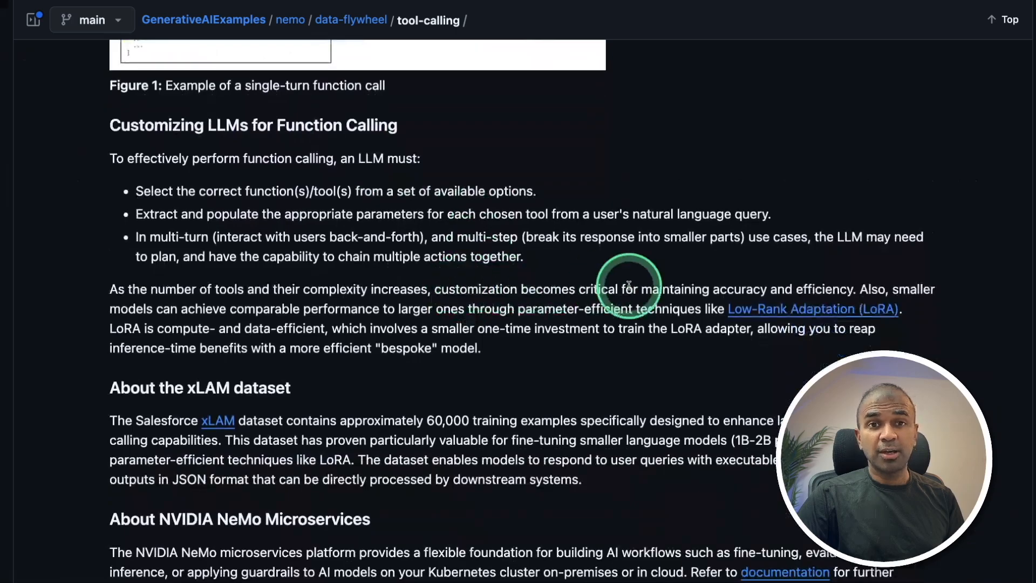
Step: Scroll the tool-calling README to the xLAM dataset explanation
scroll(down, 3)
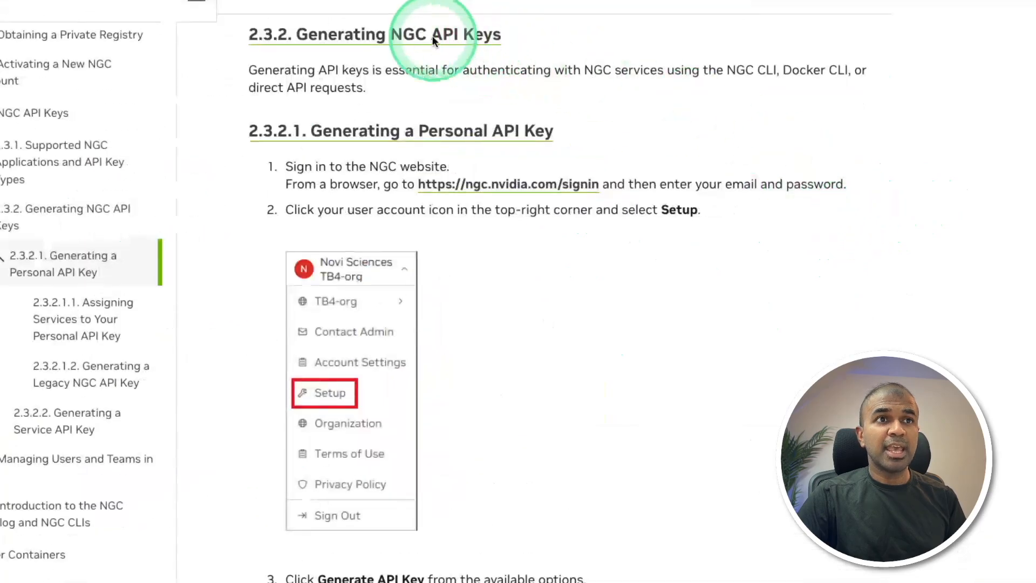
mouse_move(548, 192)
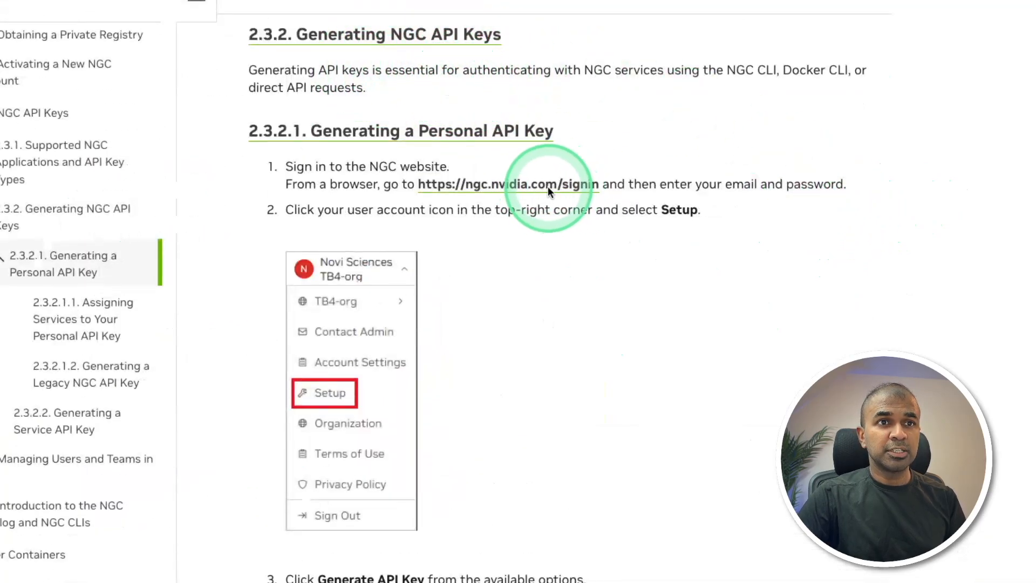
Step: Scroll past the NGC API key instructions toward the Beginner Tutorial Prerequisites
scroll(down, 3)
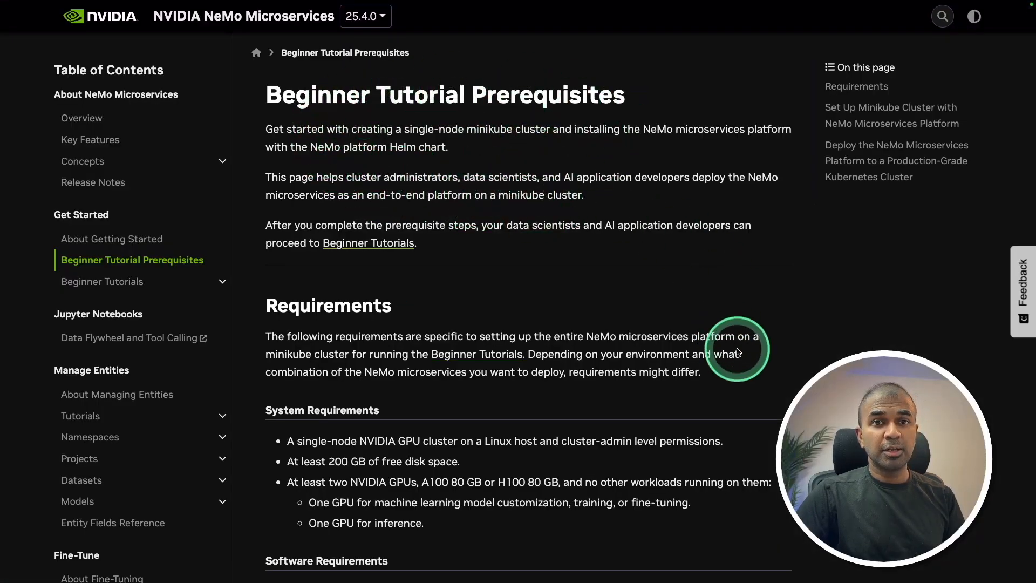
Step: Scroll through Requirements, deployment scripts and manual install down to the helm install step
scroll(down, 3)
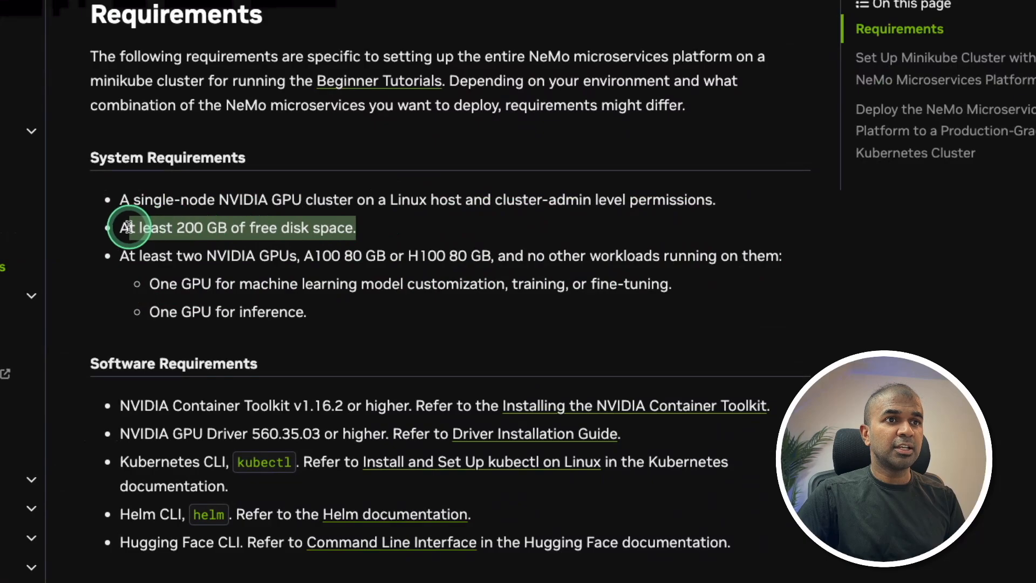
scroll(down, 3)
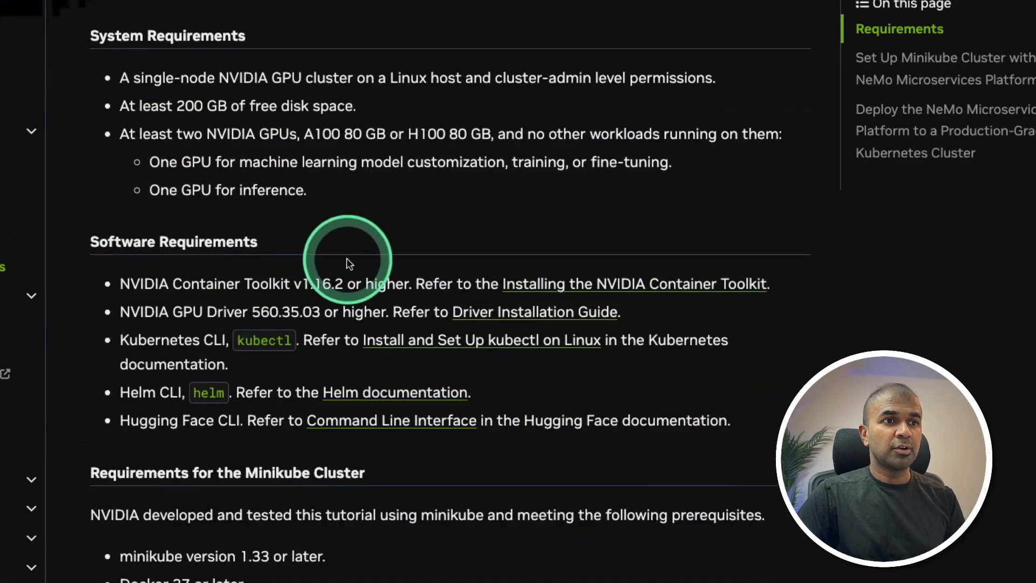
scroll(down, 3)
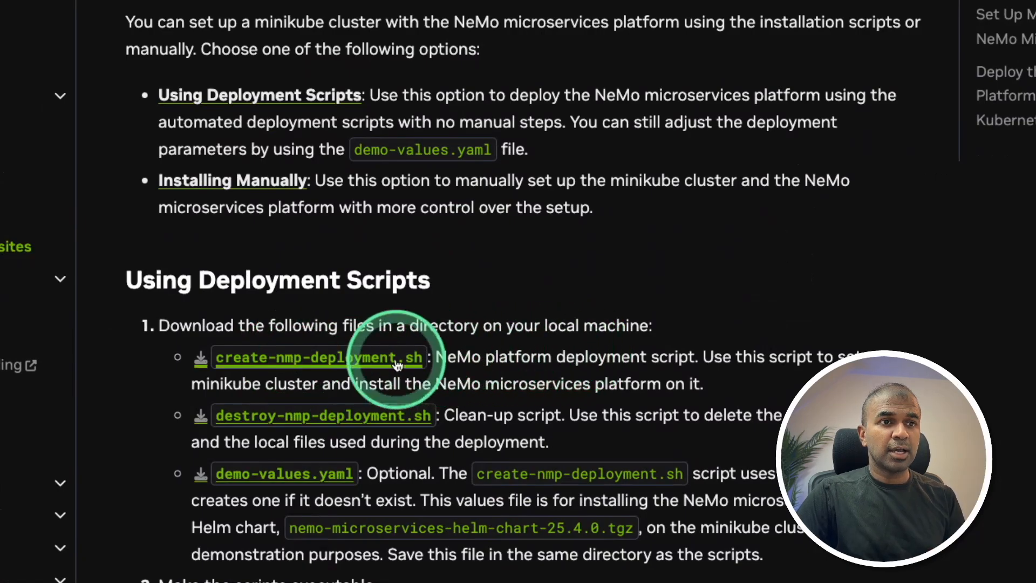
scroll(down, 3)
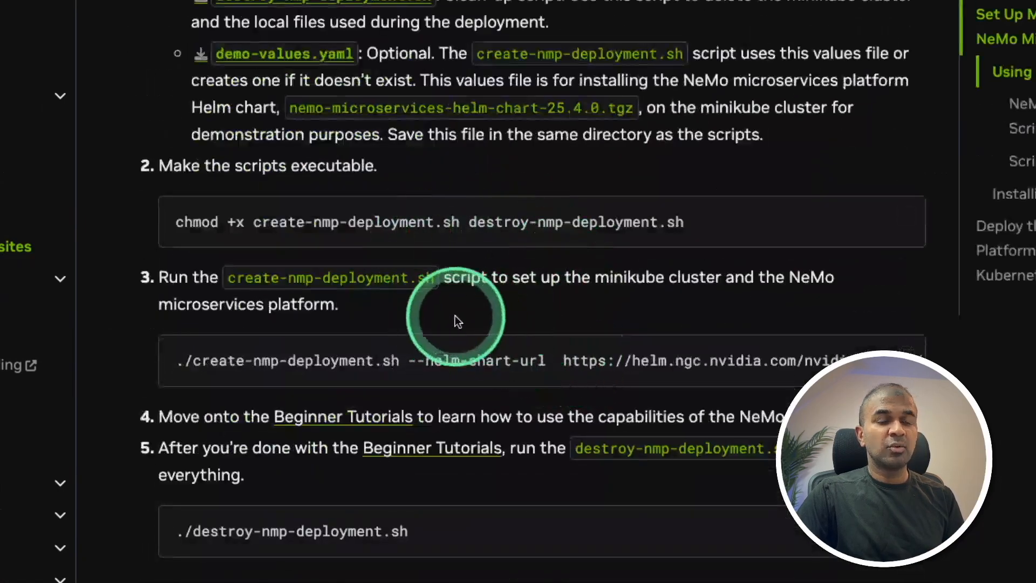
scroll(down, 3)
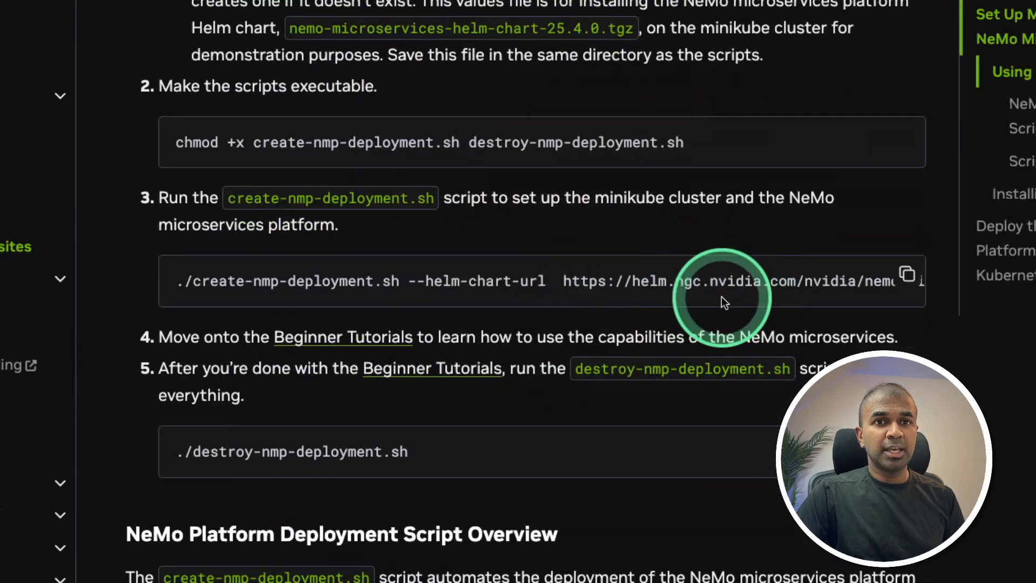
scroll(down, 3)
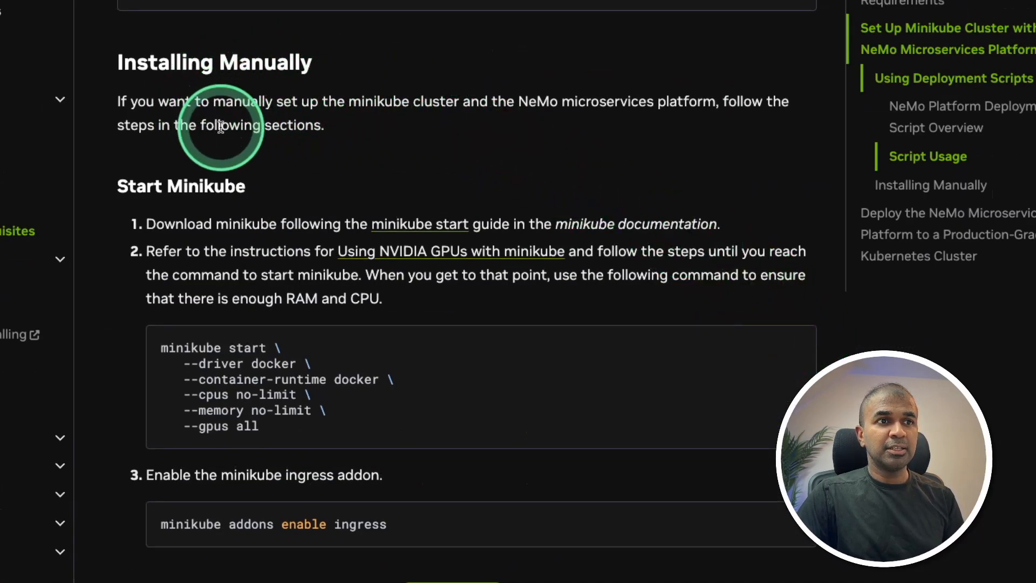
scroll(down, 3)
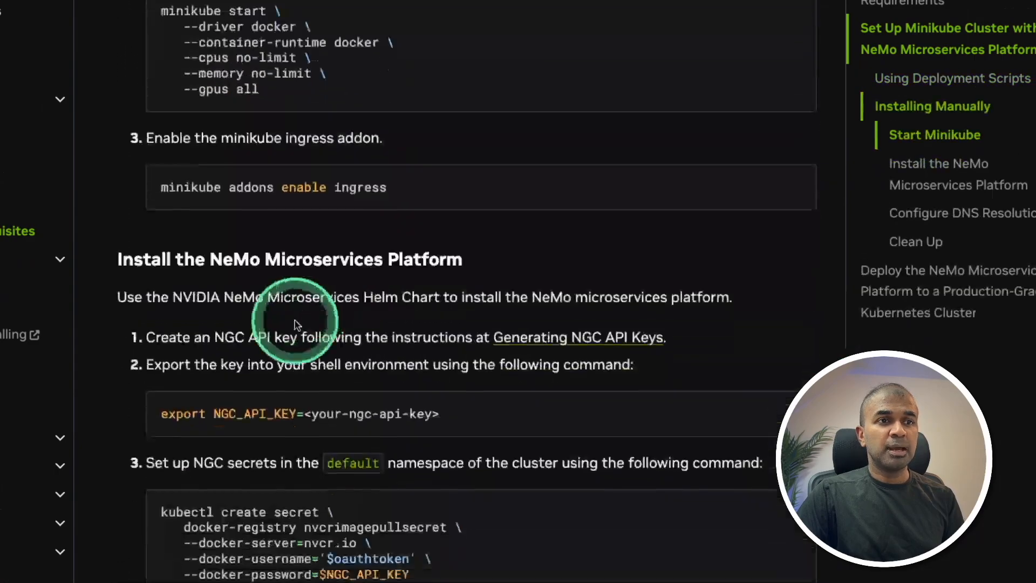
scroll(down, 3)
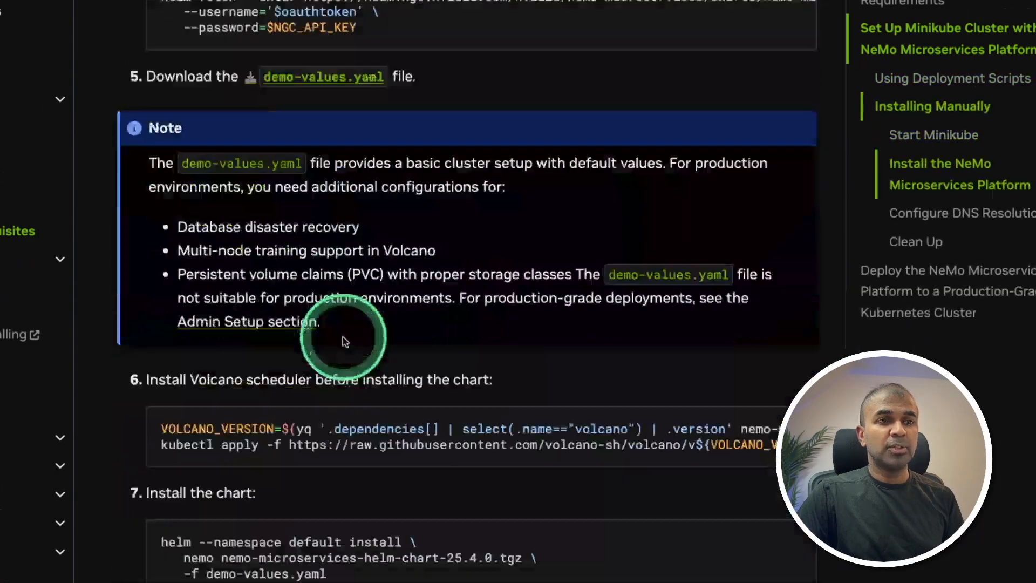
scroll(up, 3)
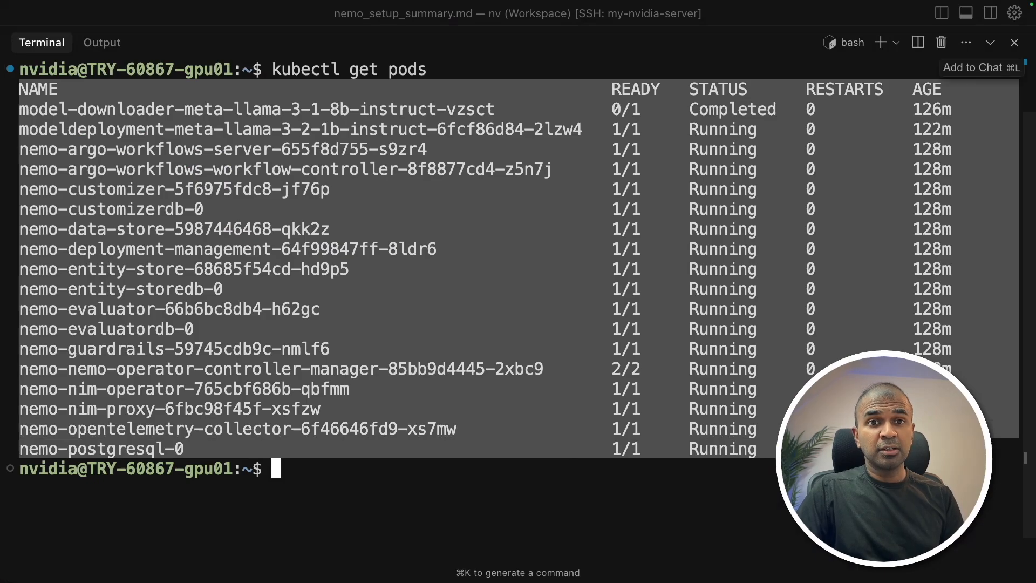
Step: In the terminal showing running pods, enter cat /etc/hosts to check host mappings
click(399, 265)
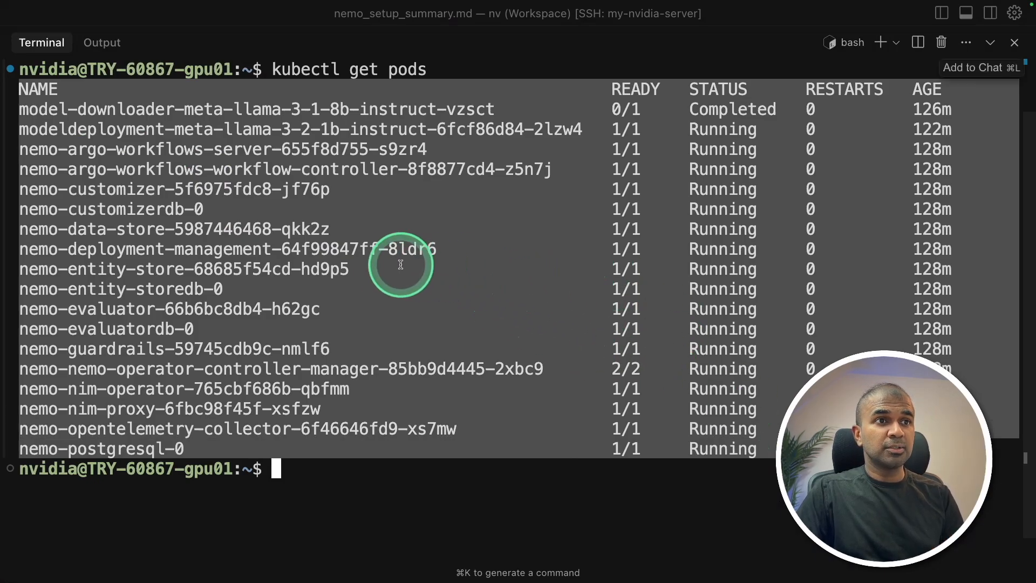
mouse_move(769, 456)
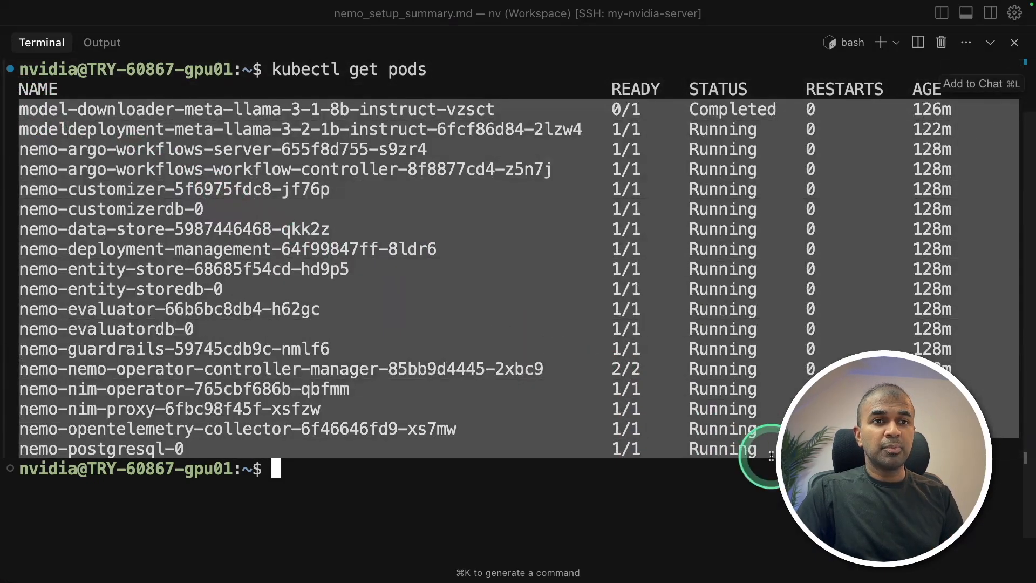
text(cat /etc/hosts)
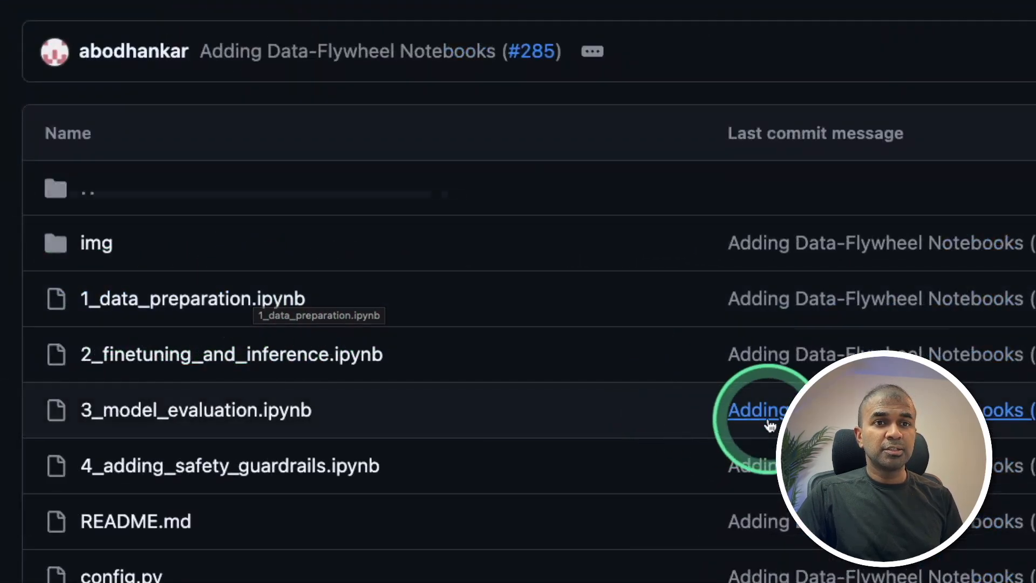
Step: View requirements.txt and highlight the config.py URL and token variables in the README
scroll(down, 3)
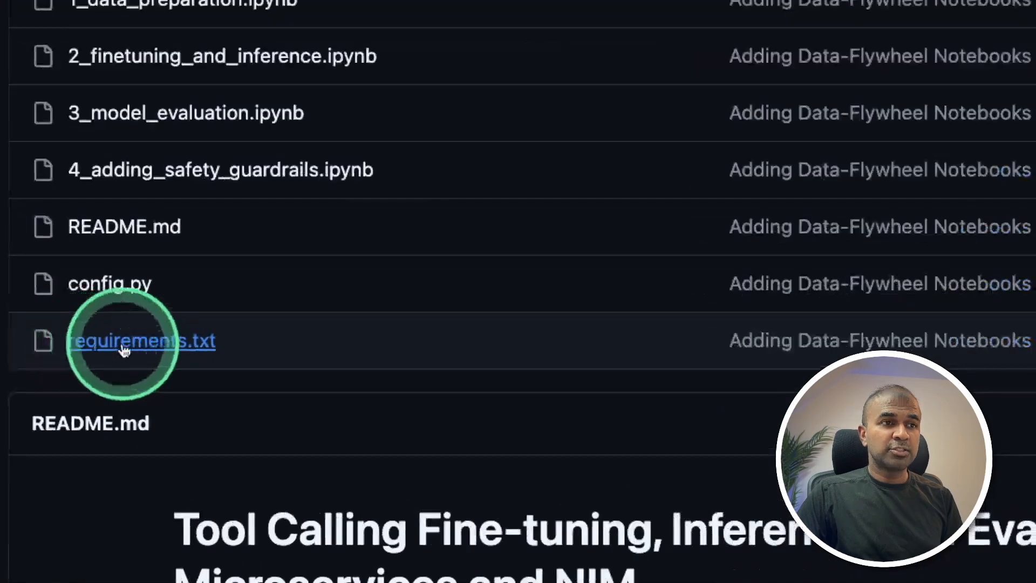
click(143, 340)
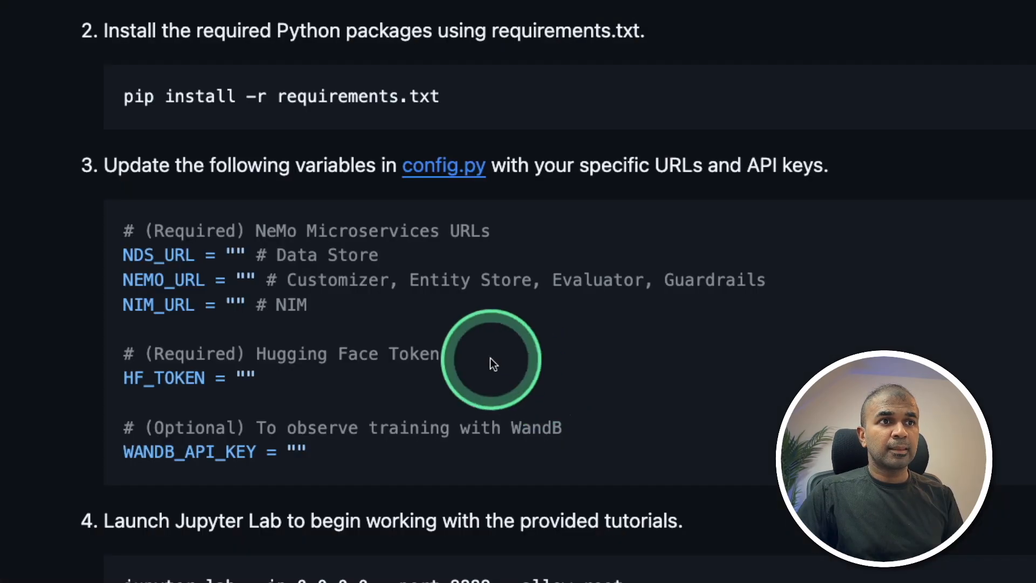
drag(493, 361, 275, 407)
text(kubectl get sv)
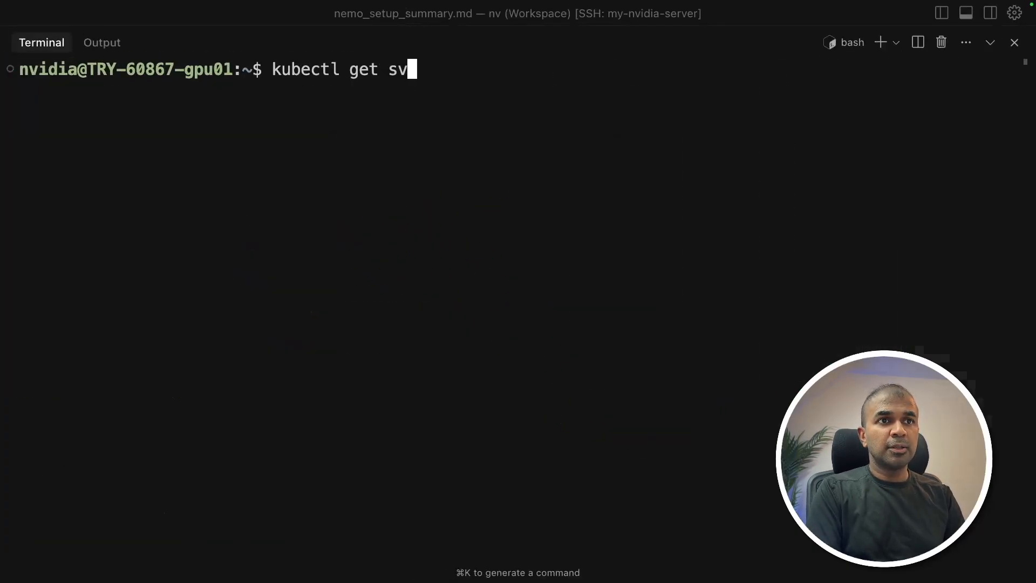
Step: Run kubectl get svc to list the cluster's NeMo service addresses
text(c)
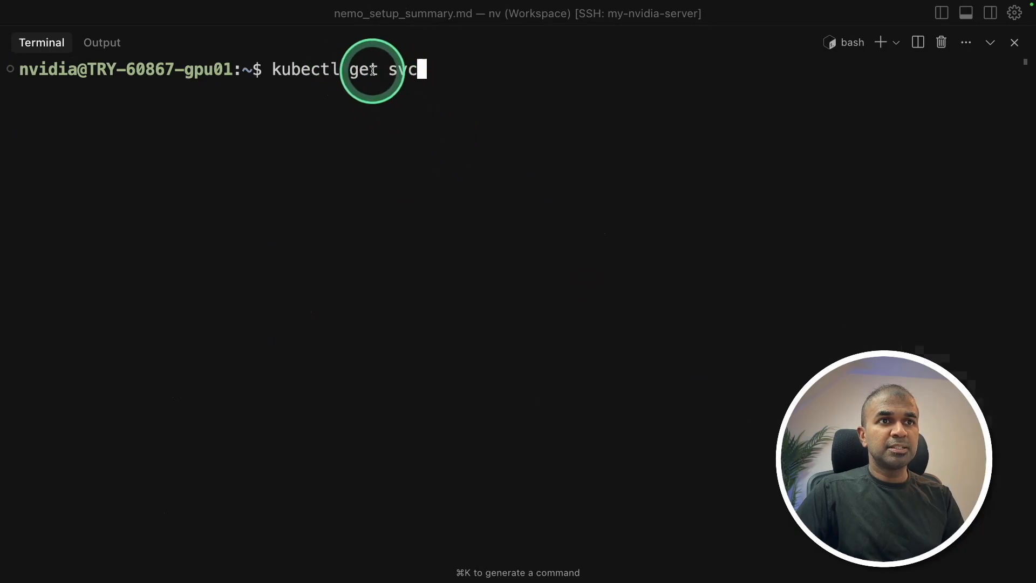
key(Return)
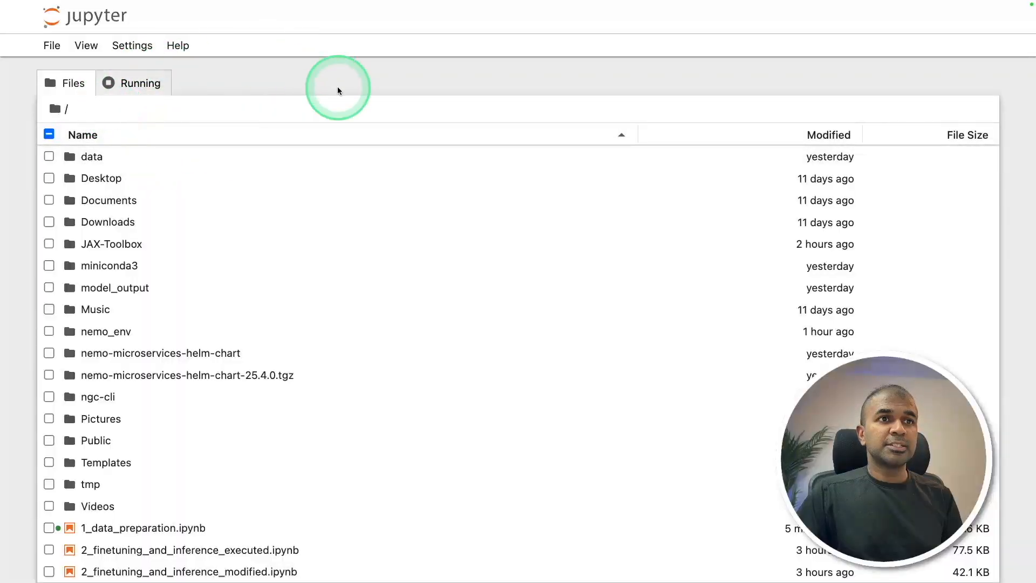
Step: Open 1_data_preparation.ipynb and scroll through its overview and imports
scroll(down, 3)
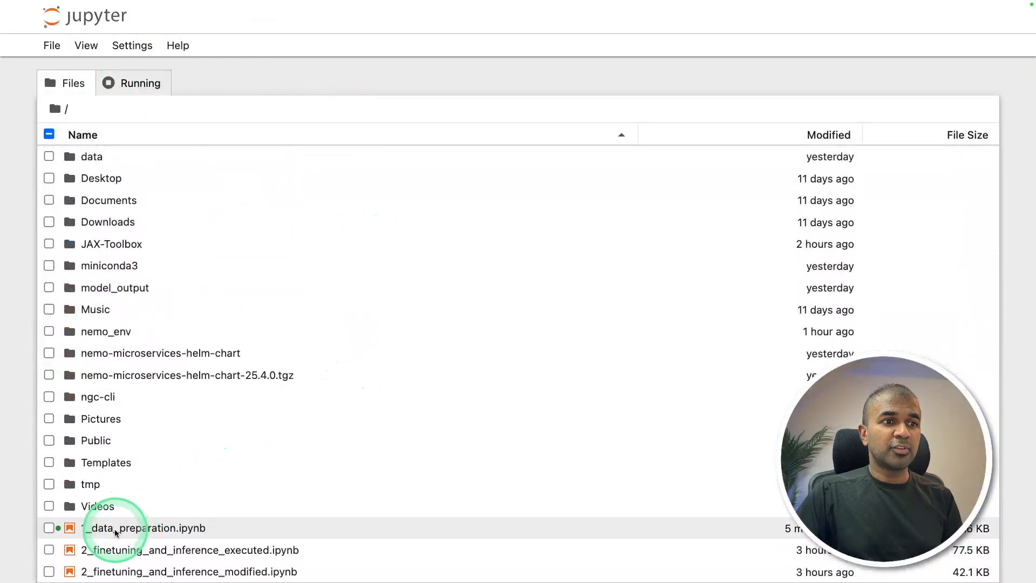
double_click(144, 528)
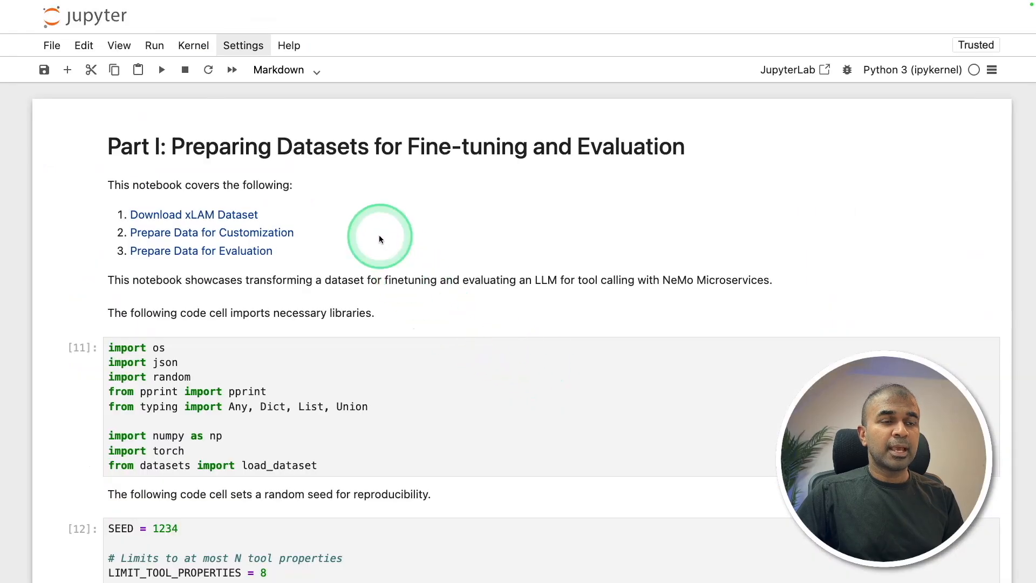
scroll(down, 3)
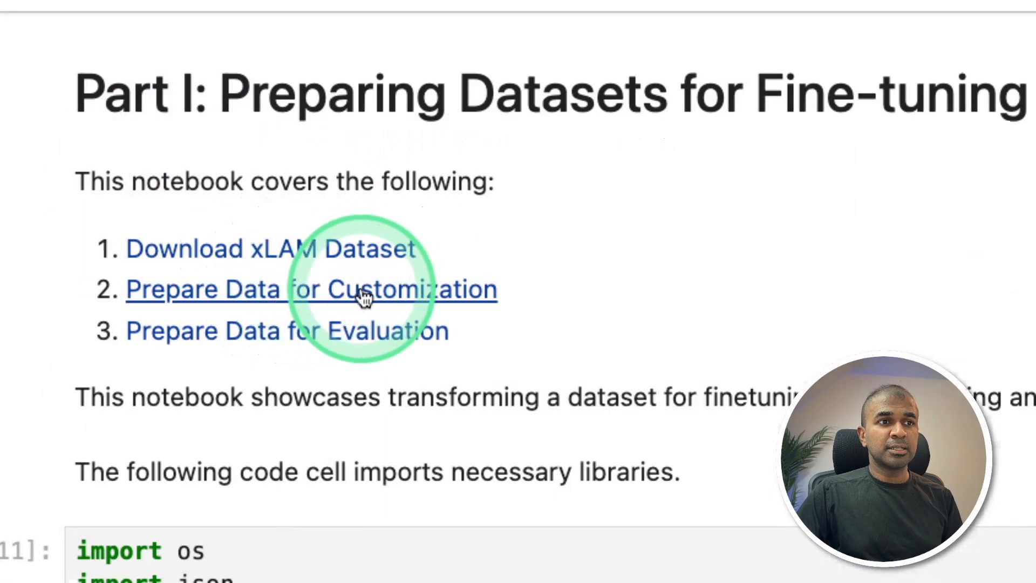
scroll(down, 3)
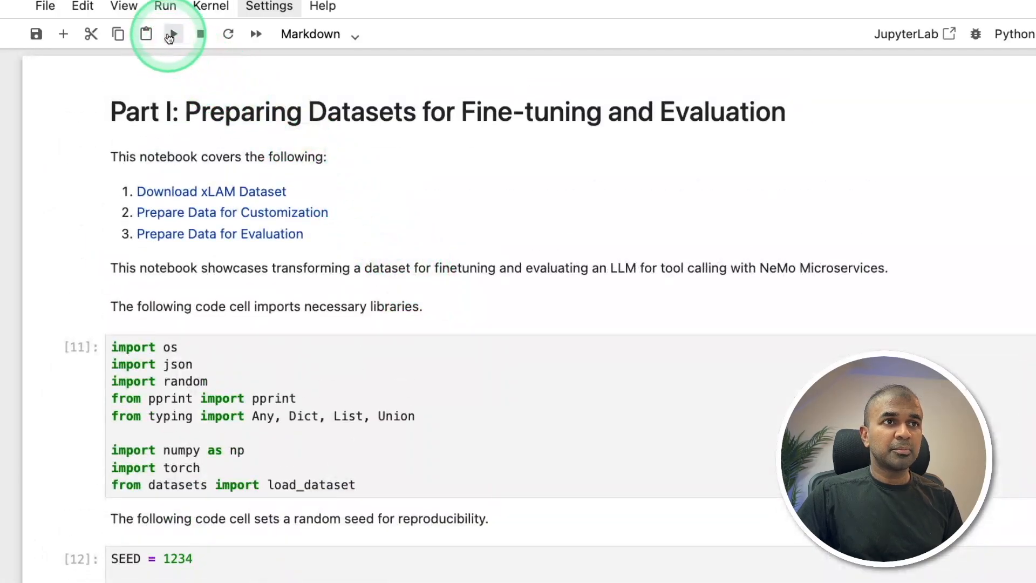
click(173, 34)
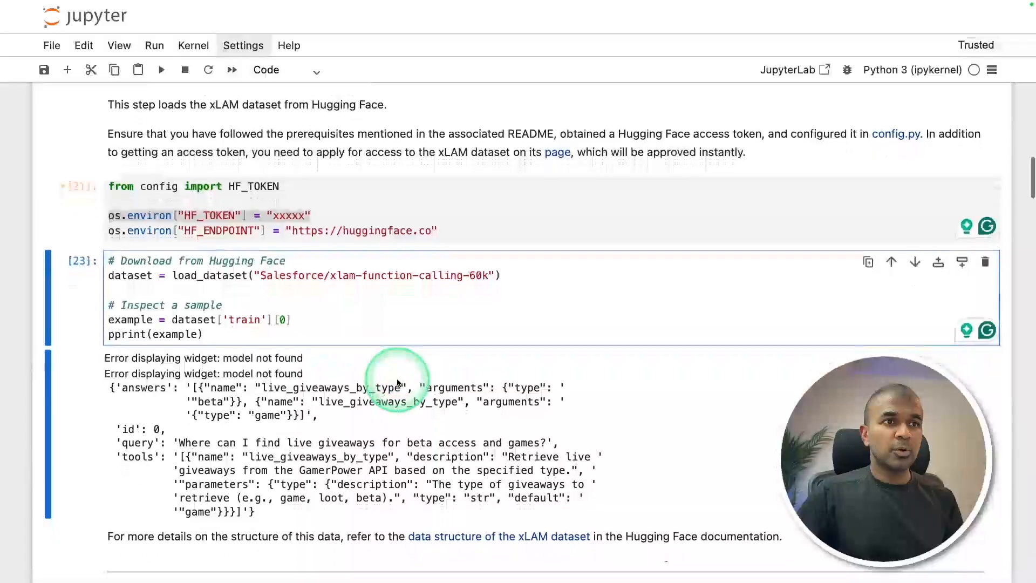
scroll(down, 3)
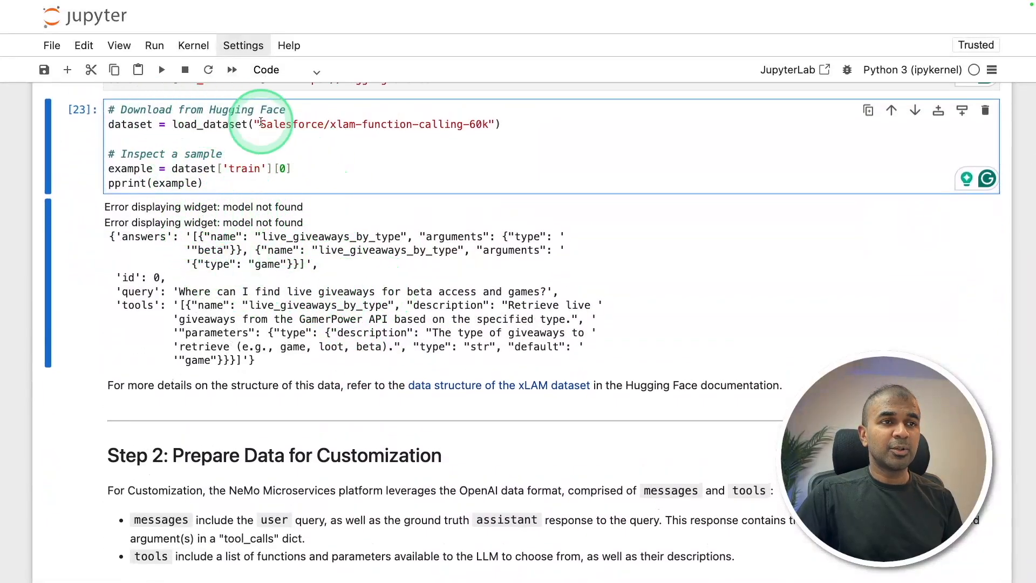
scroll(down, 3)
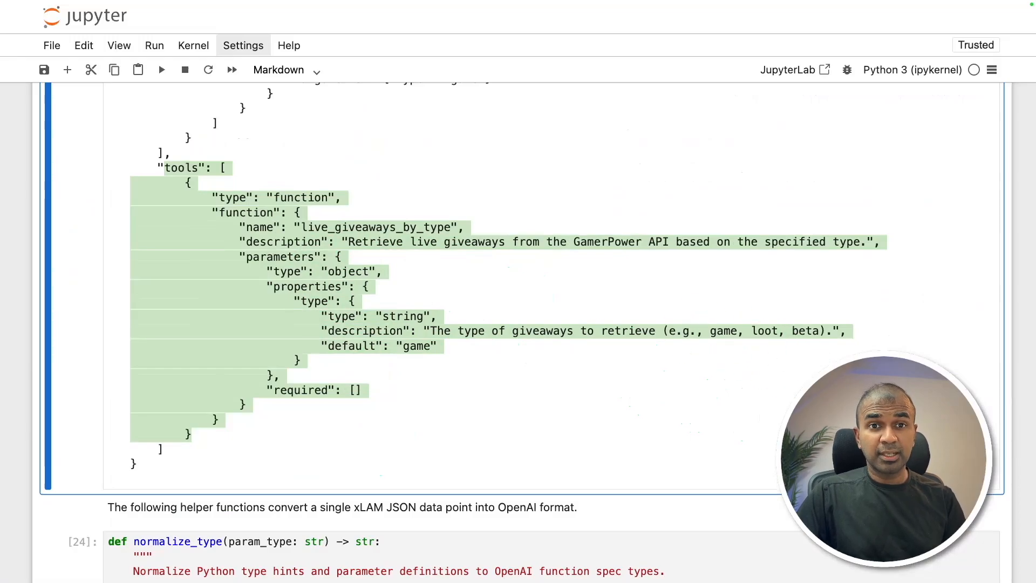
scroll(down, 3)
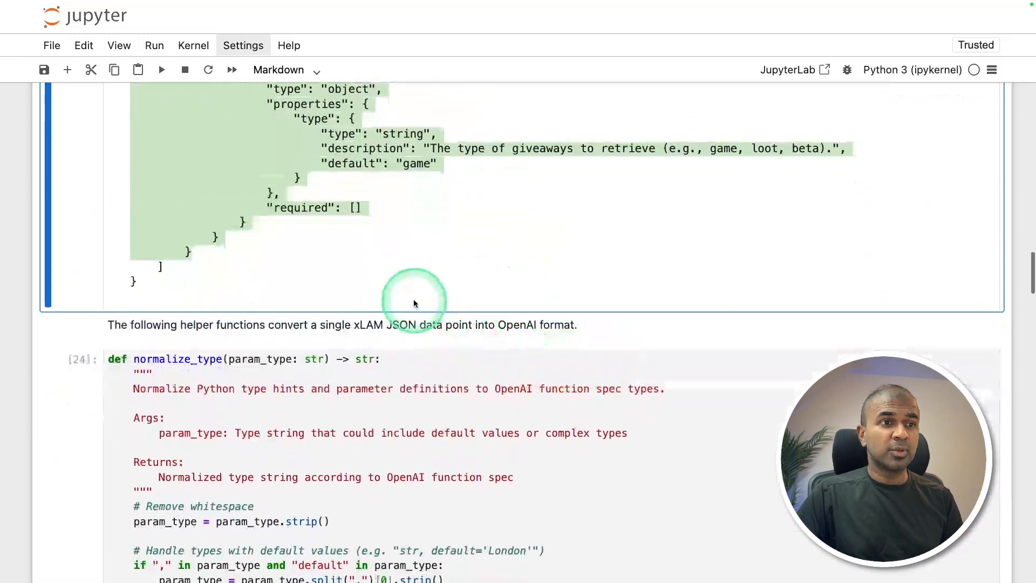
scroll(down, 3)
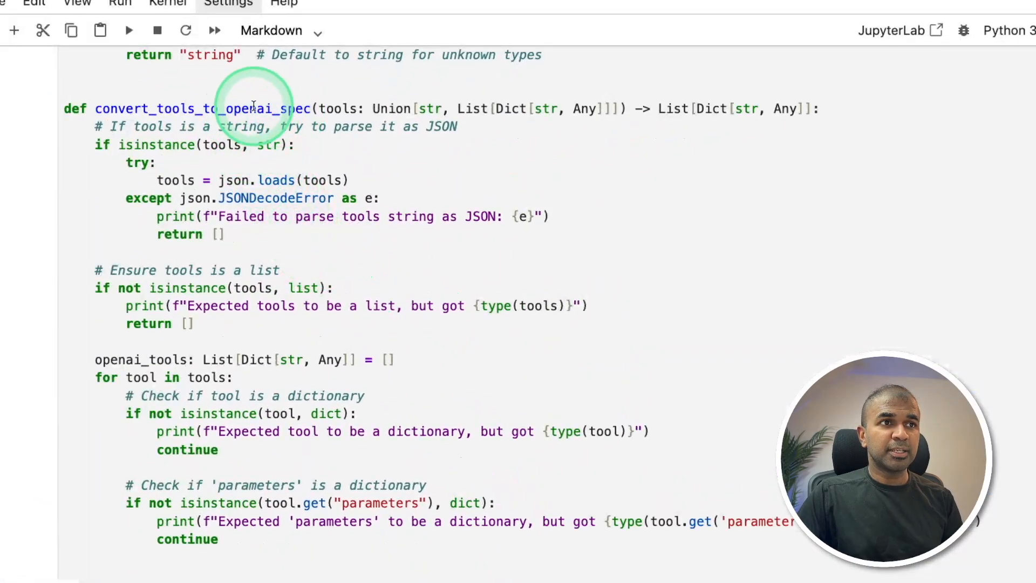
scroll(down, 3)
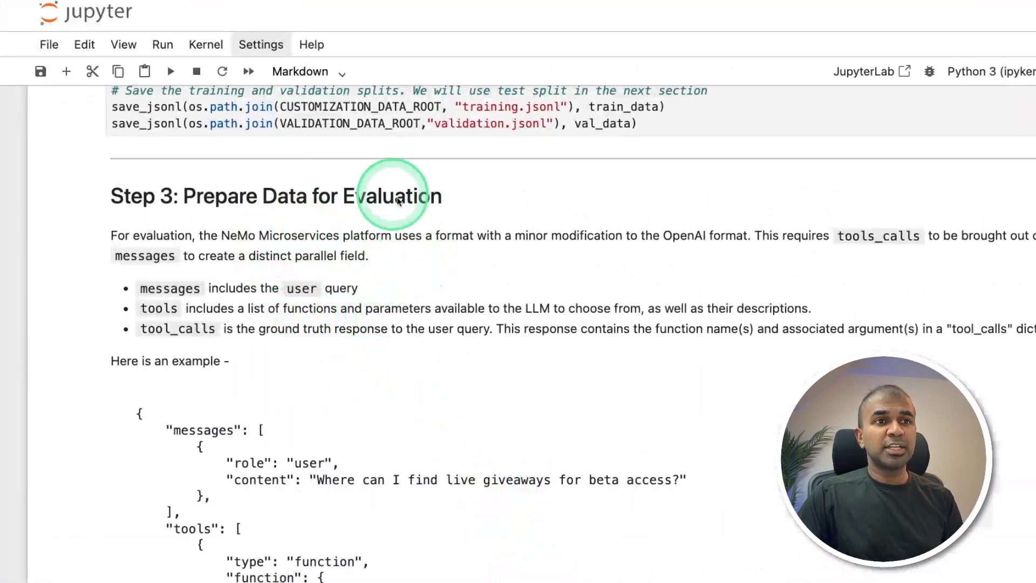
scroll(down, 3)
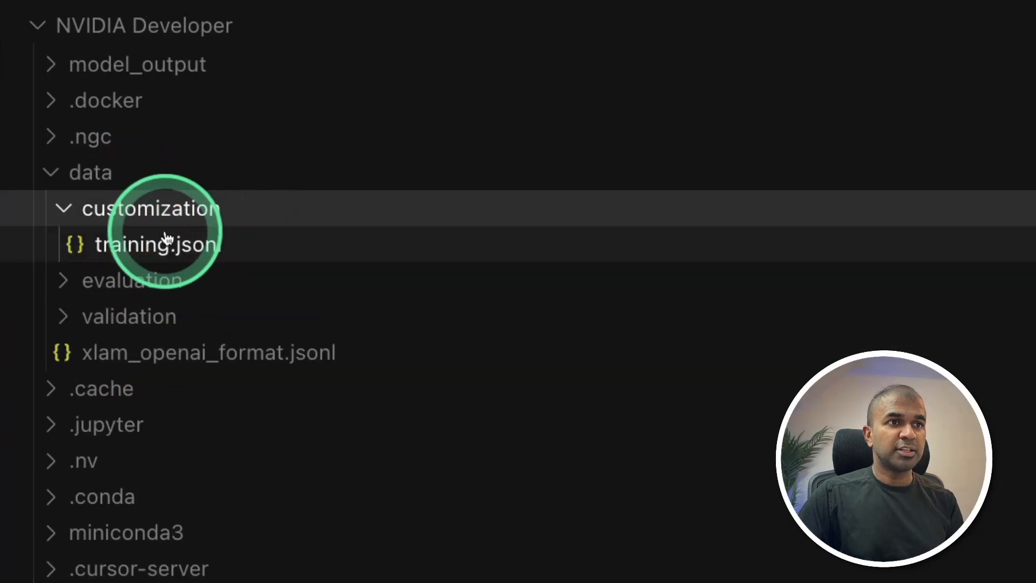
Step: Open data/customization/training.jsonl, expand the evaluation folder, then open the fine-tuning notebook
double_click(157, 243)
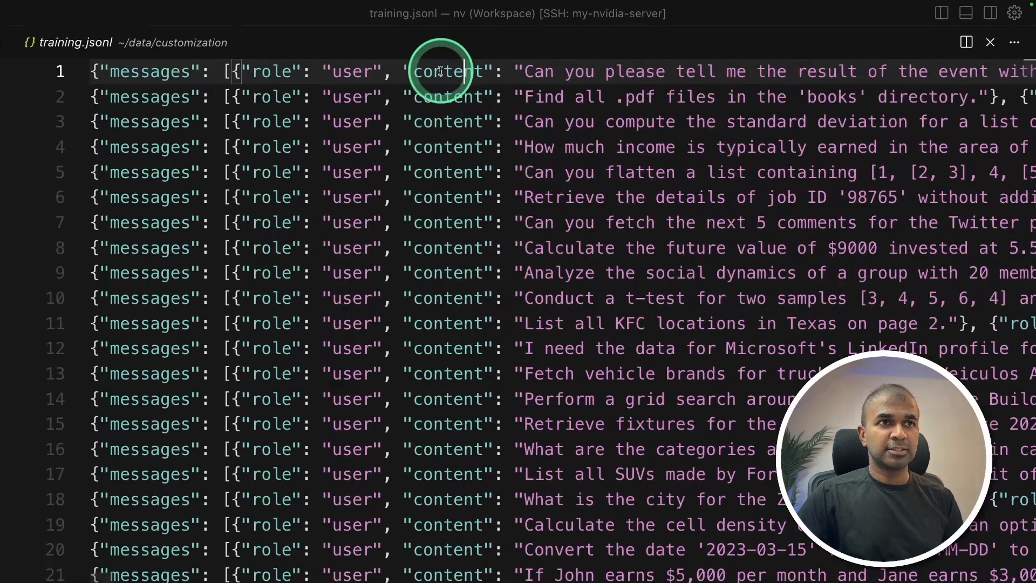
double_click(452, 71)
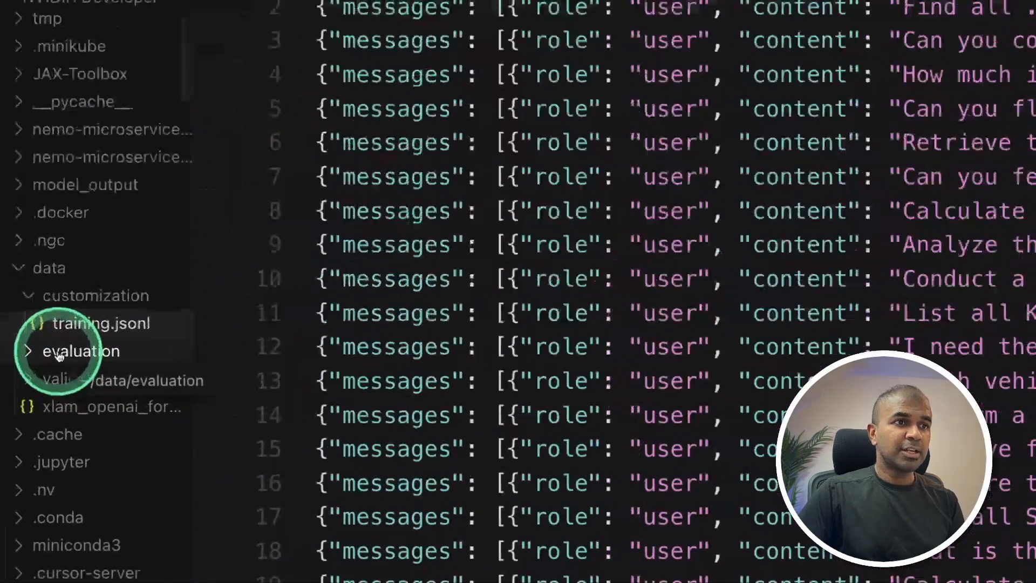
click(81, 351)
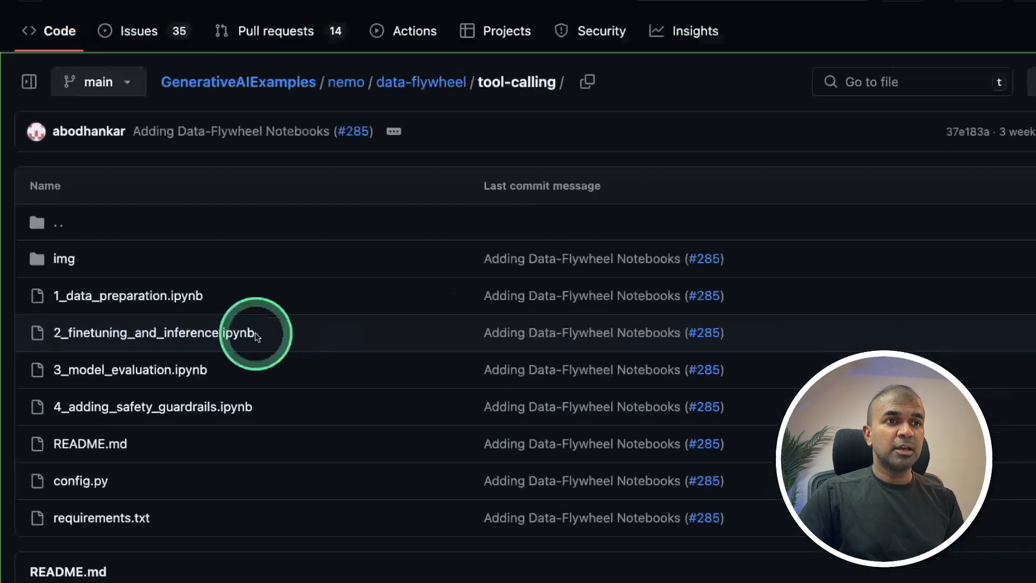
click(140, 333)
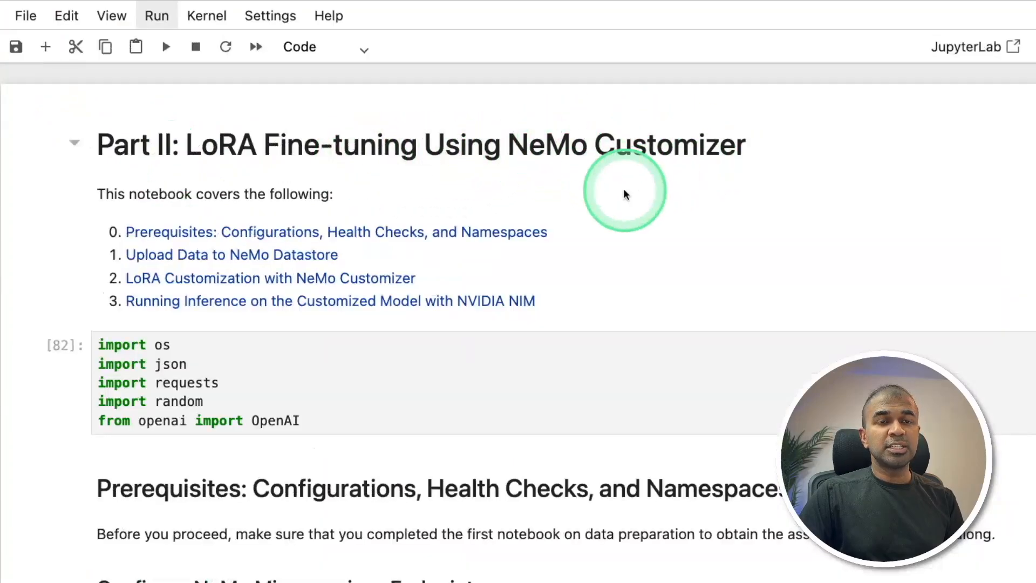
scroll(down, 3)
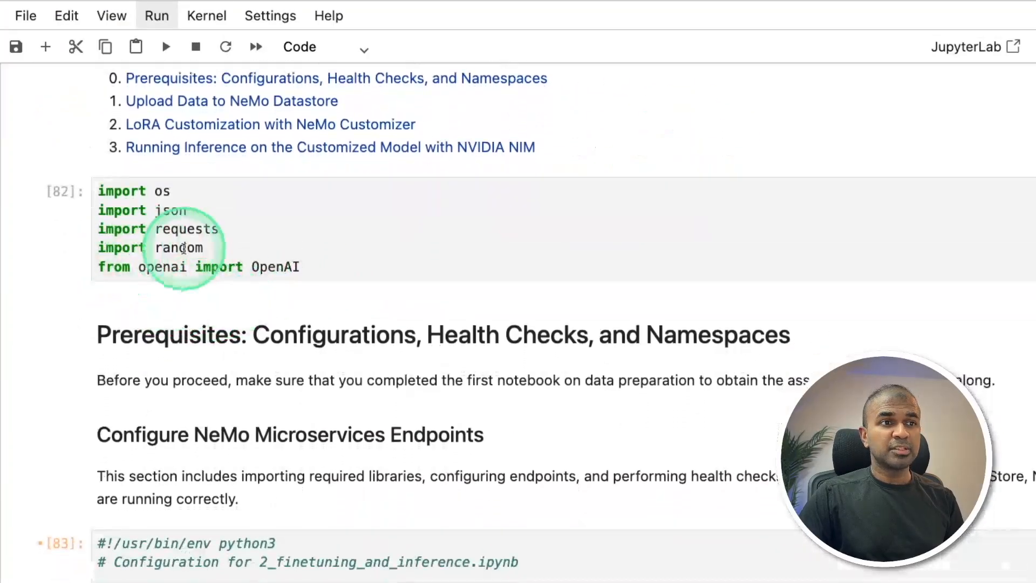
scroll(down, 3)
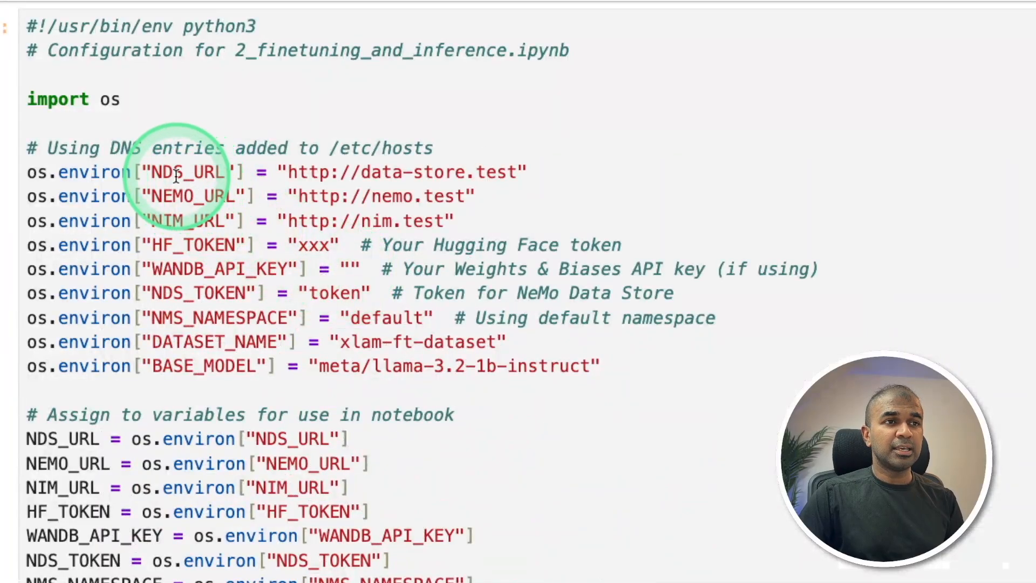
double_click(192, 195)
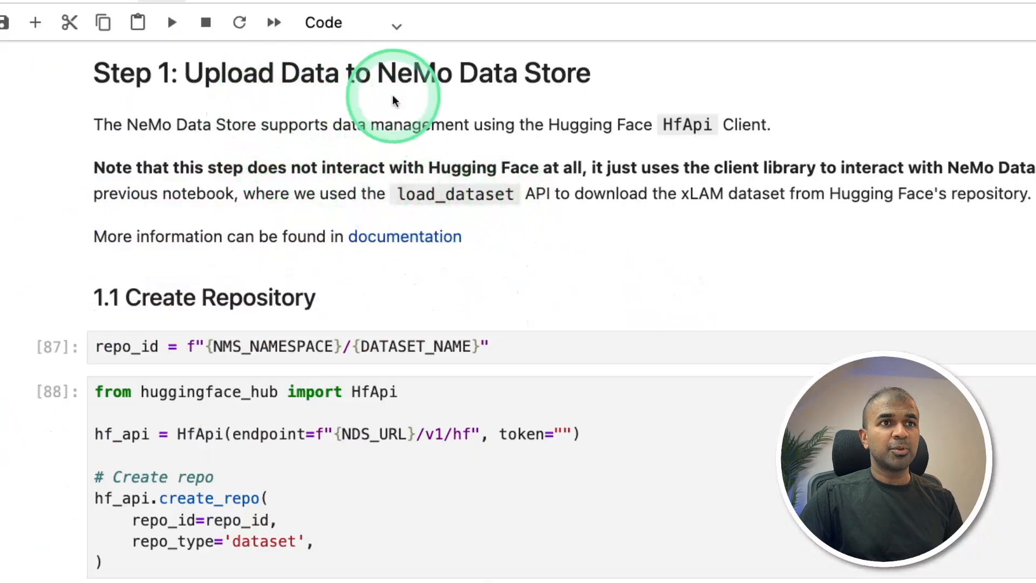
mouse_move(294, 255)
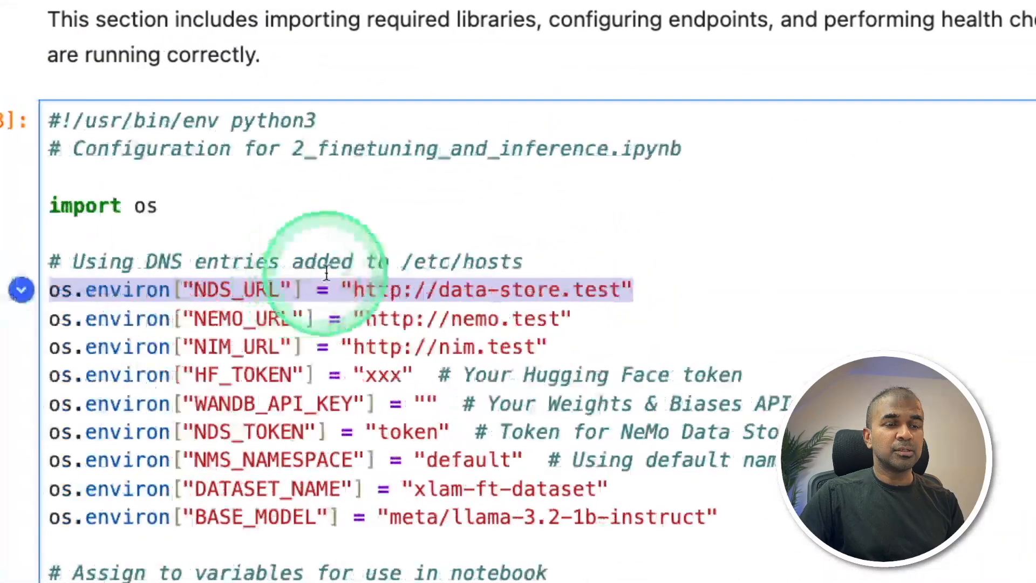
scroll(down, 3)
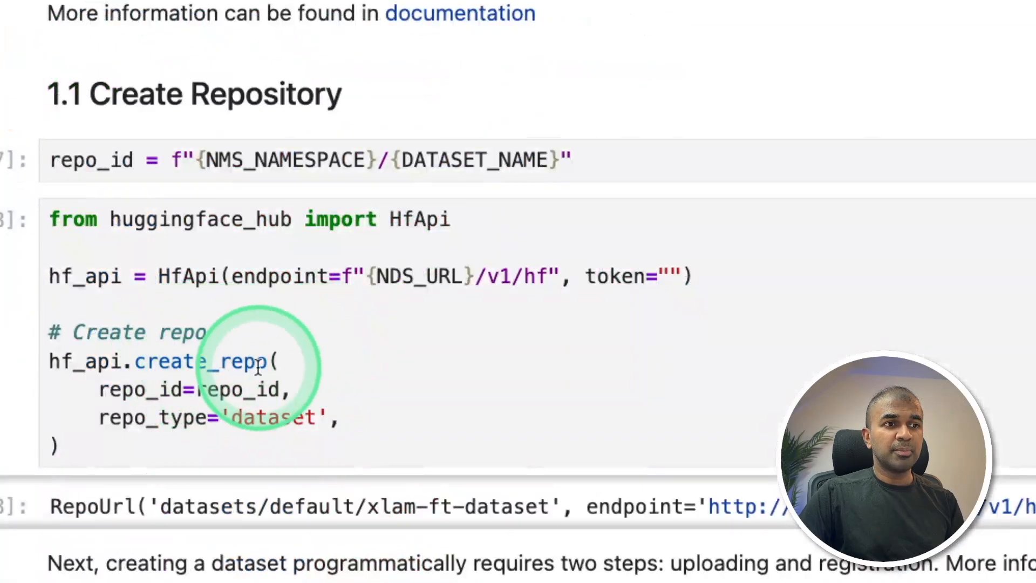
scroll(down, 3)
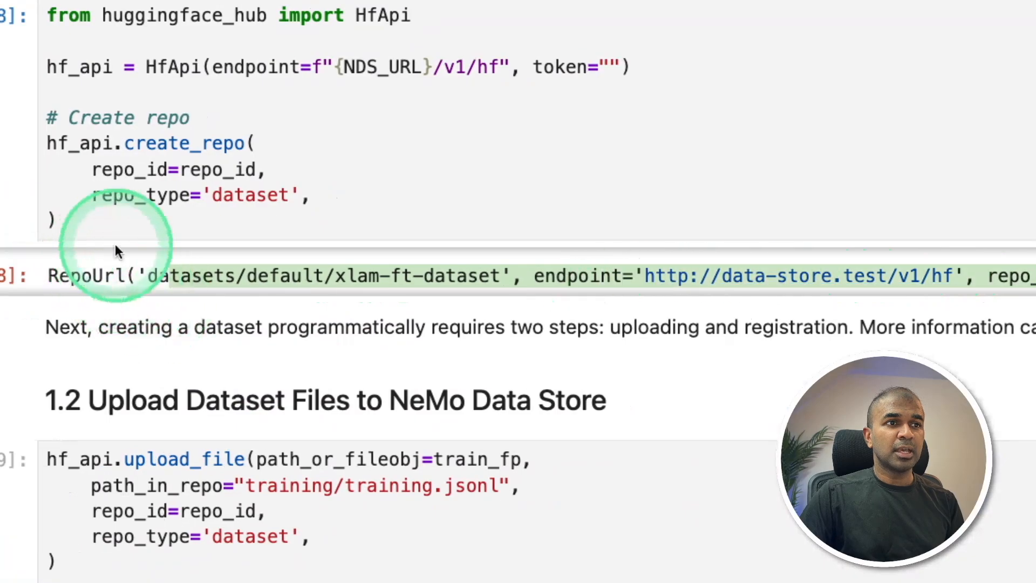
scroll(down, 3)
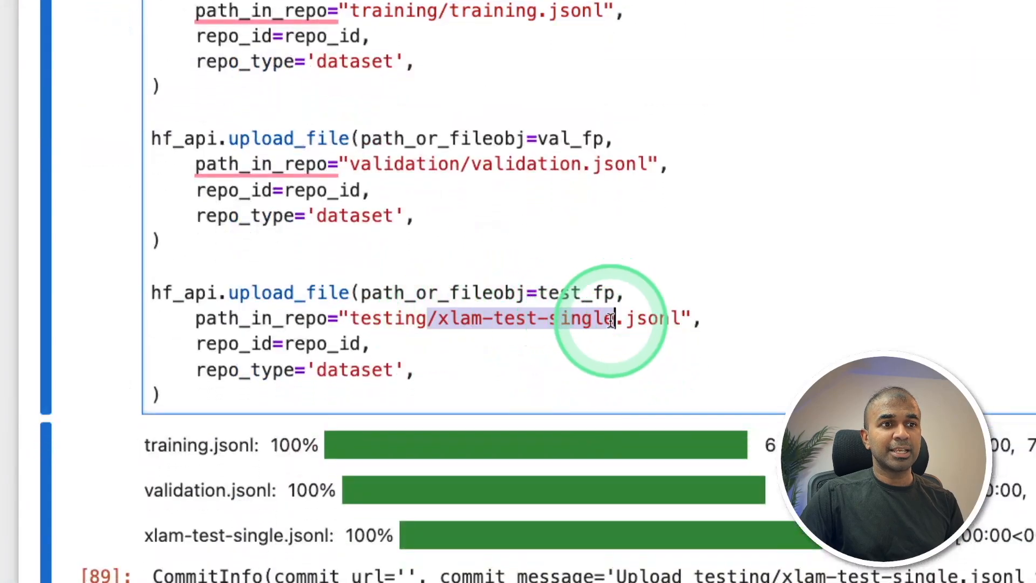
scroll(down, 3)
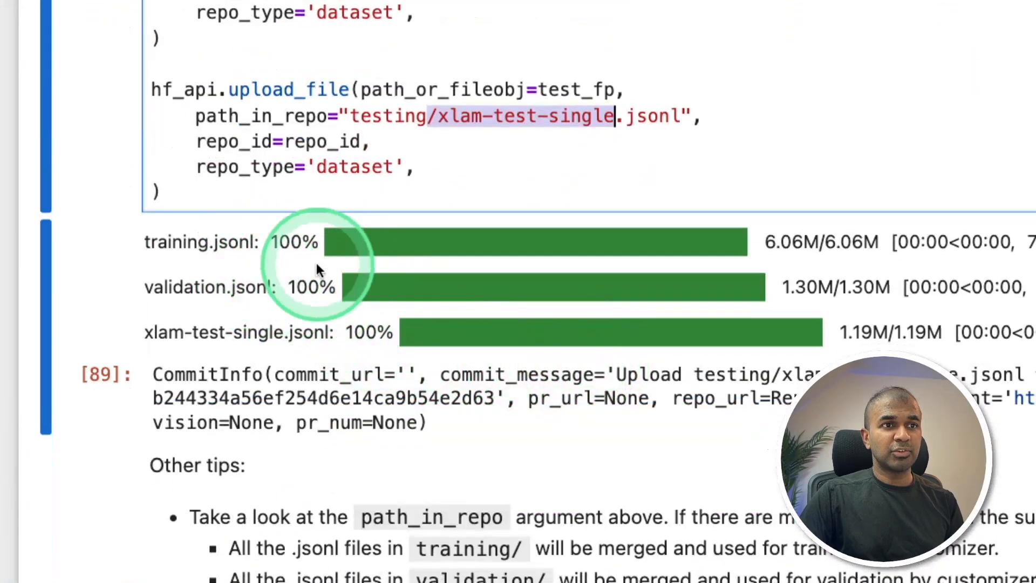
scroll(down, 3)
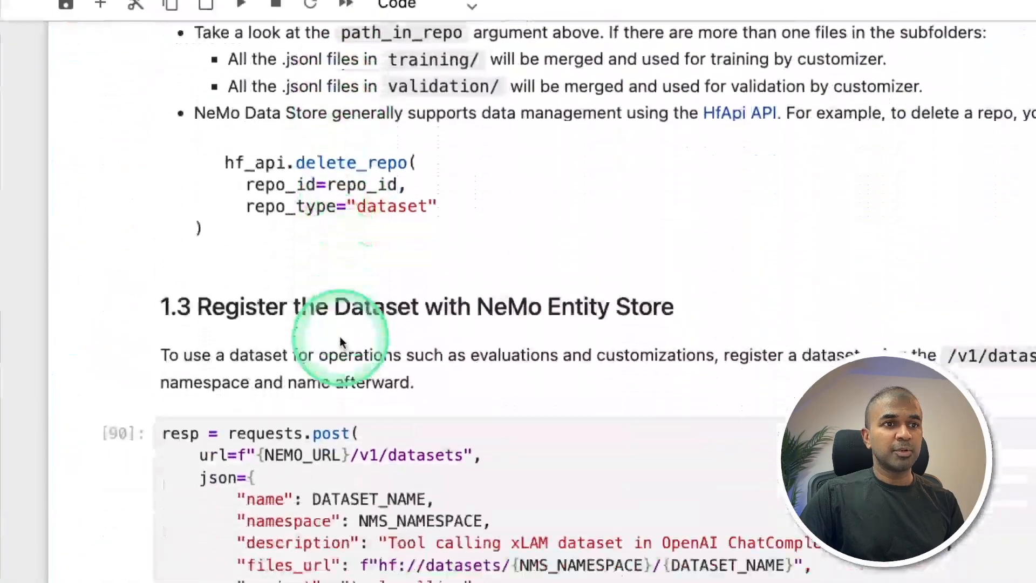
scroll(down, 3)
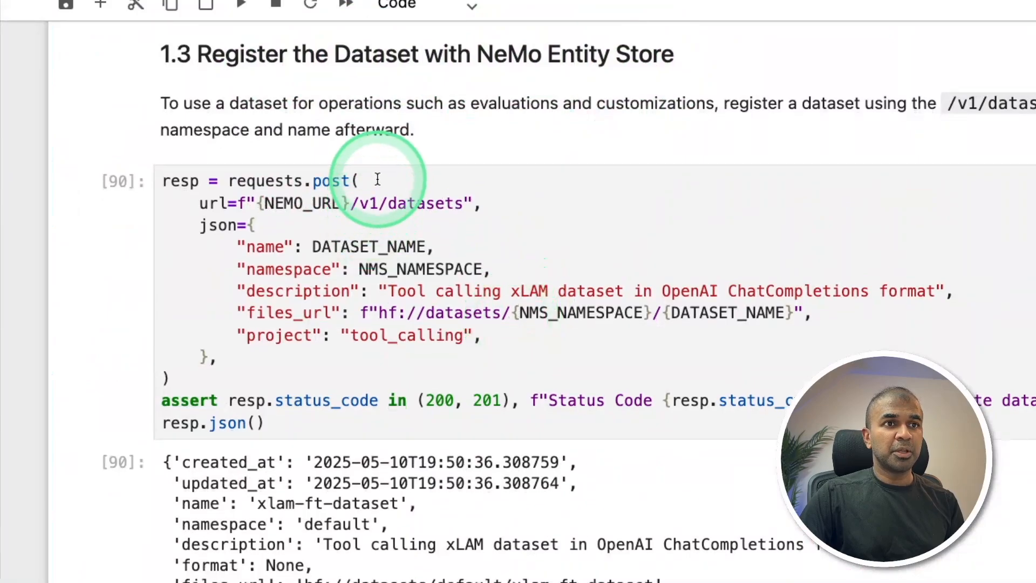
scroll(down, 3)
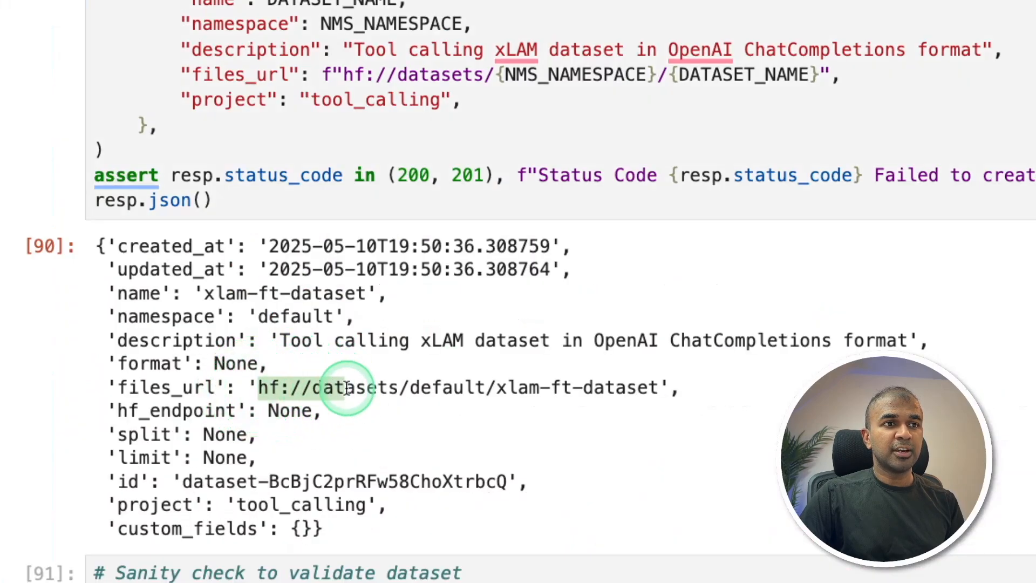
scroll(down, 3)
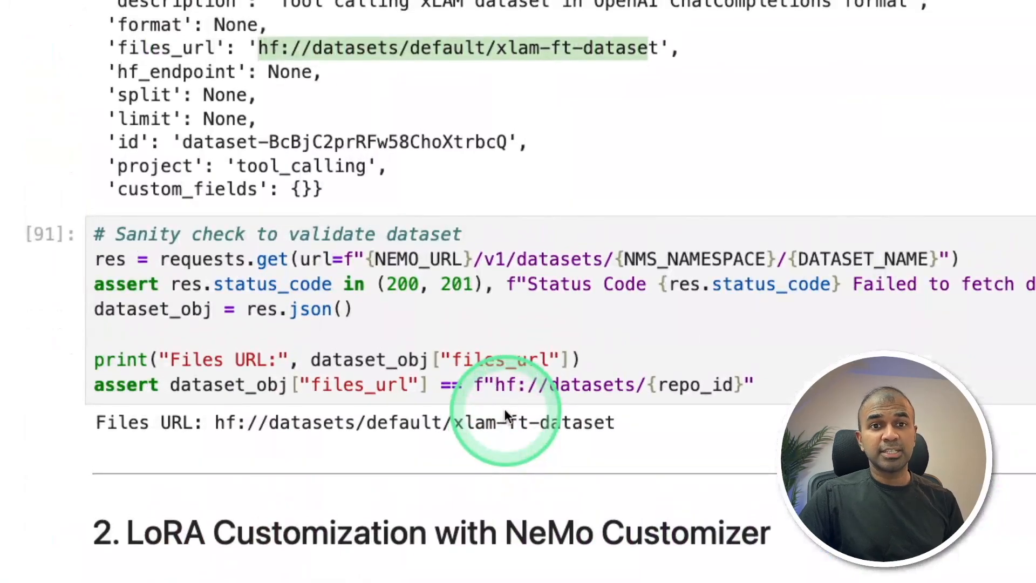
scroll(down, 3)
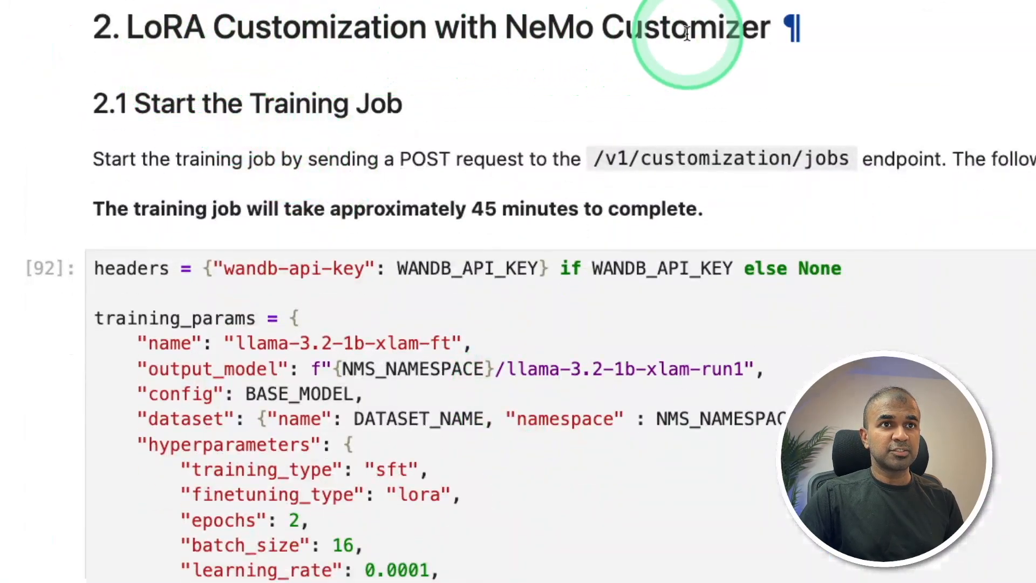
scroll(down, 3)
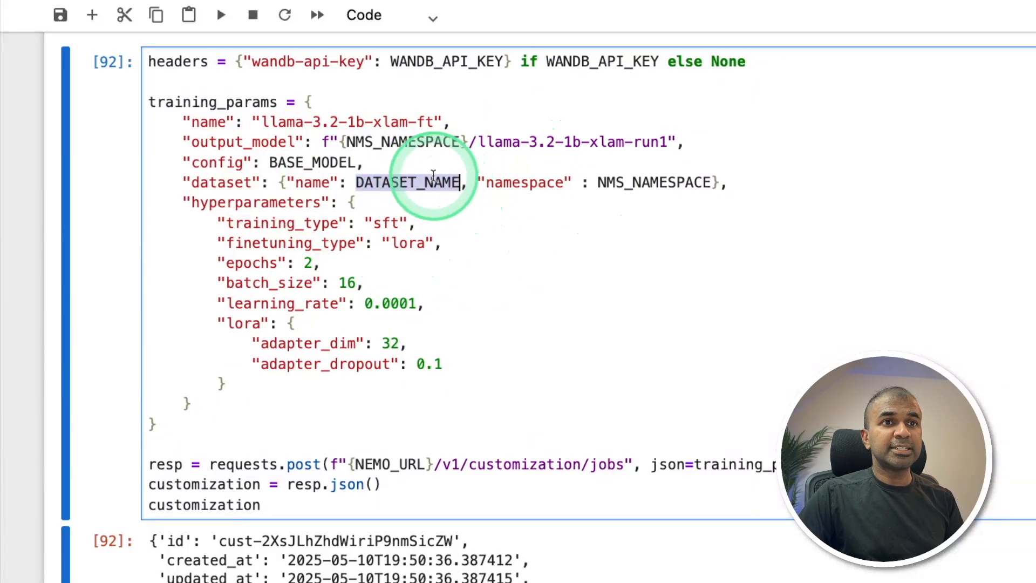
scroll(down, 3)
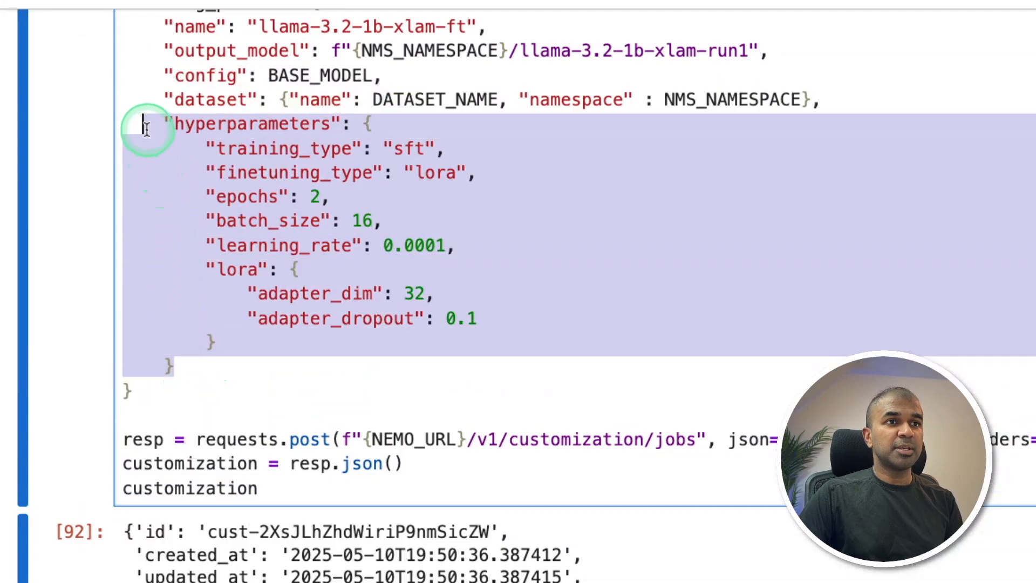
scroll(down, 3)
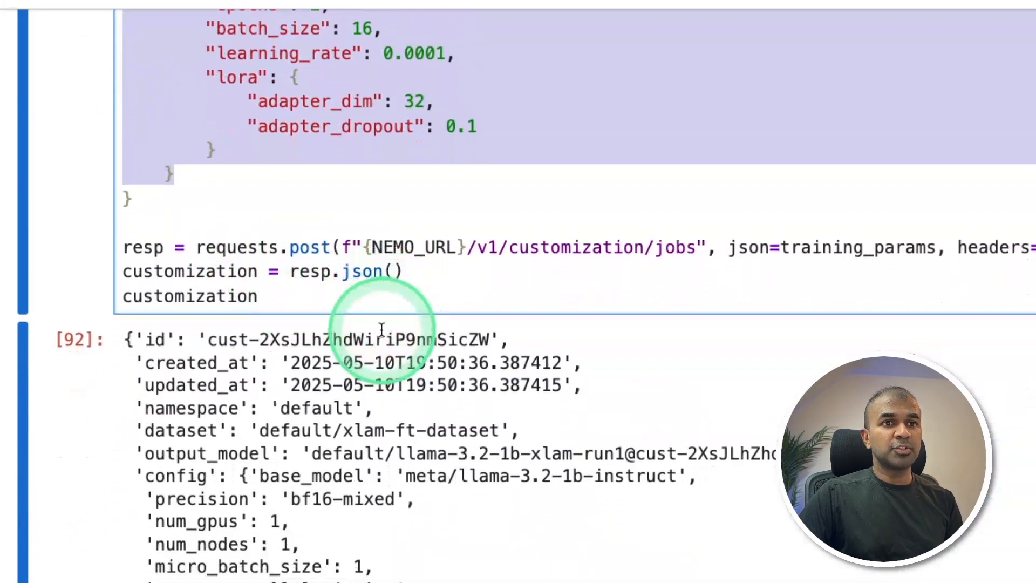
scroll(down, 3)
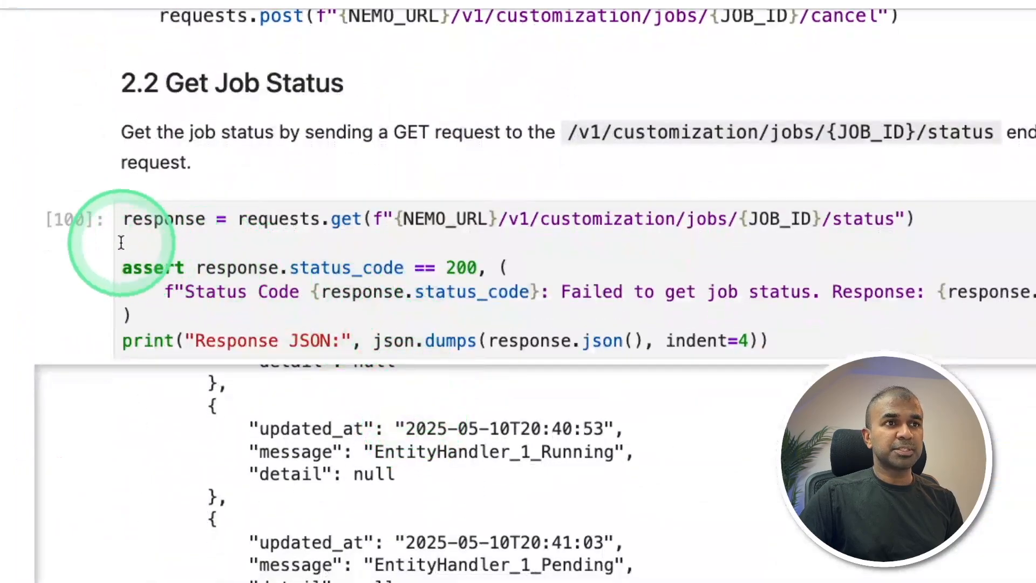
scroll(down, 3)
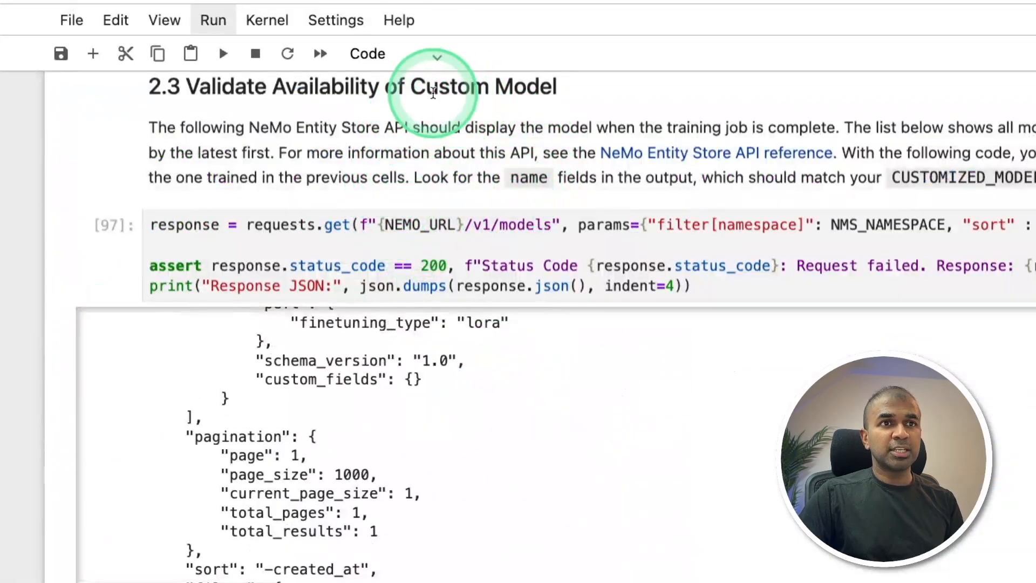
mouse_move(557, 306)
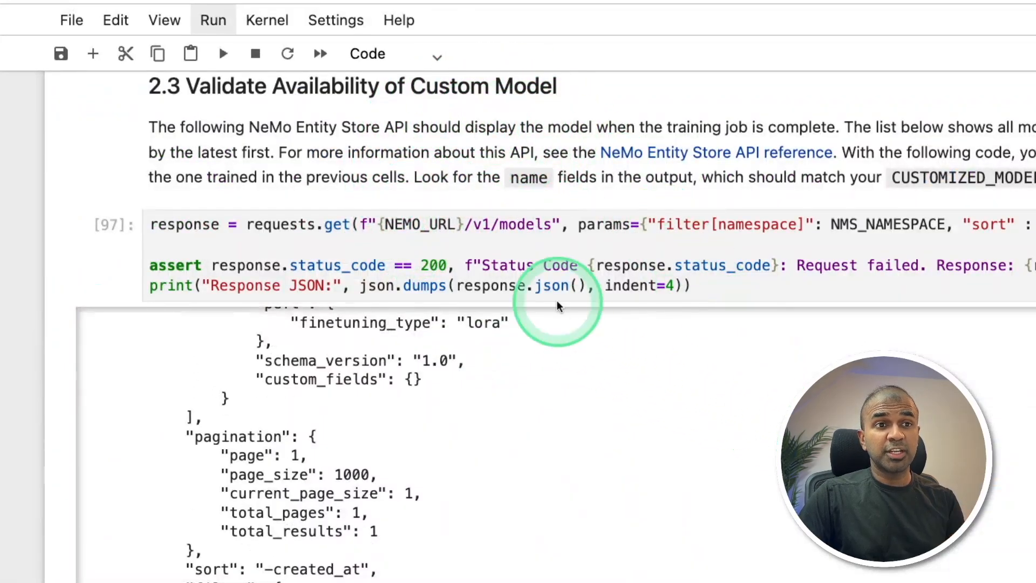
scroll(down, 3)
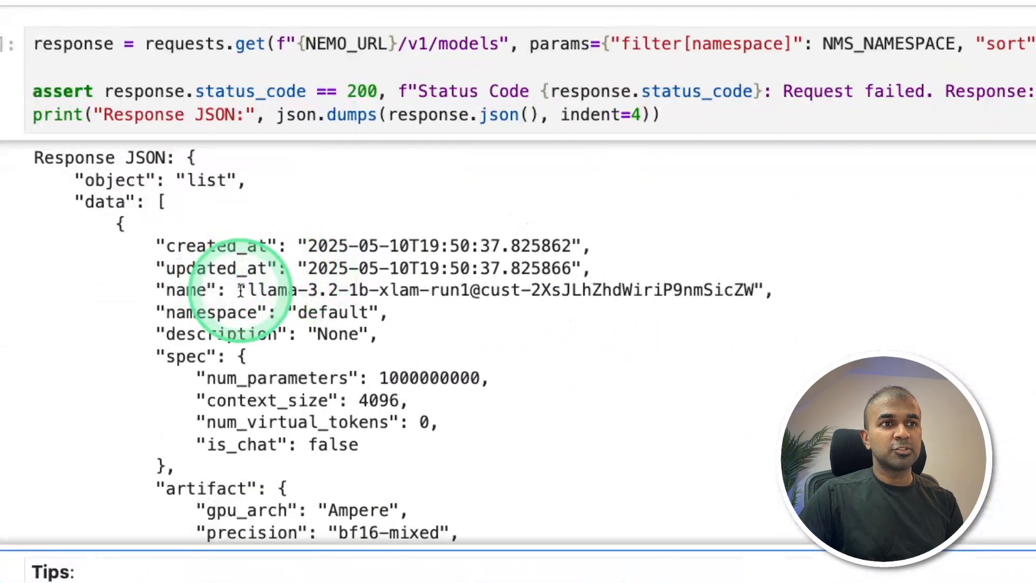
drag(249, 289, 760, 289)
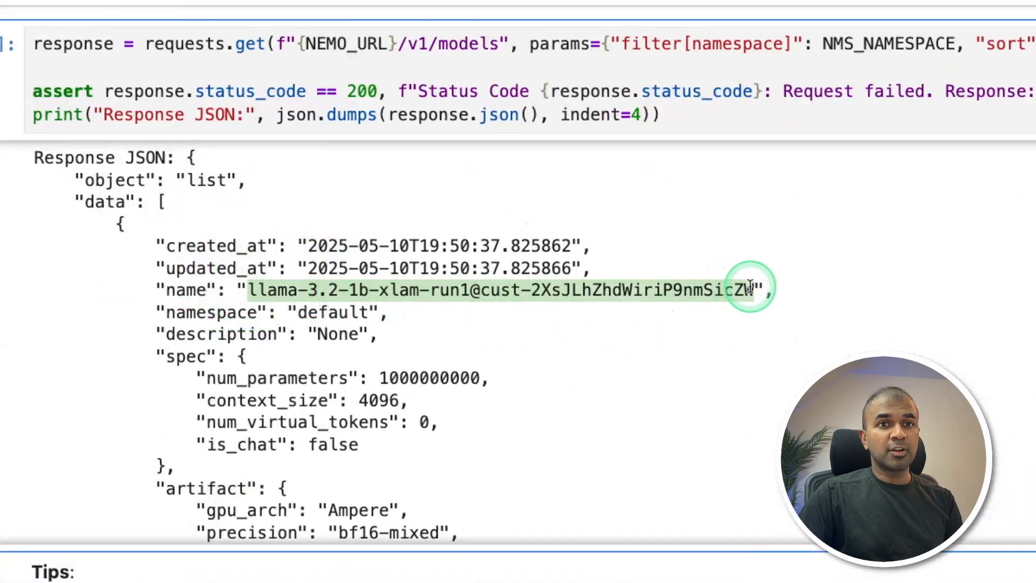